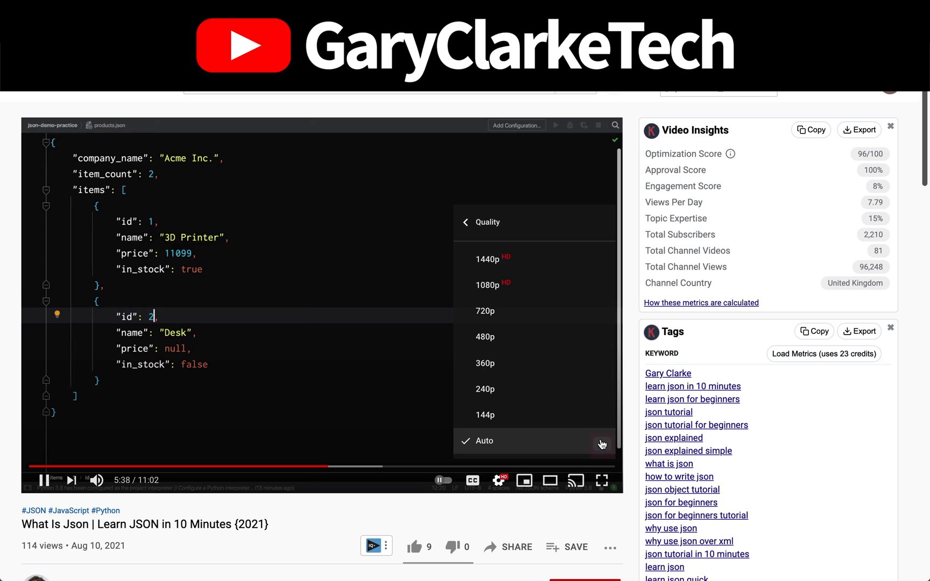
pyautogui.moveTo(530, 261)
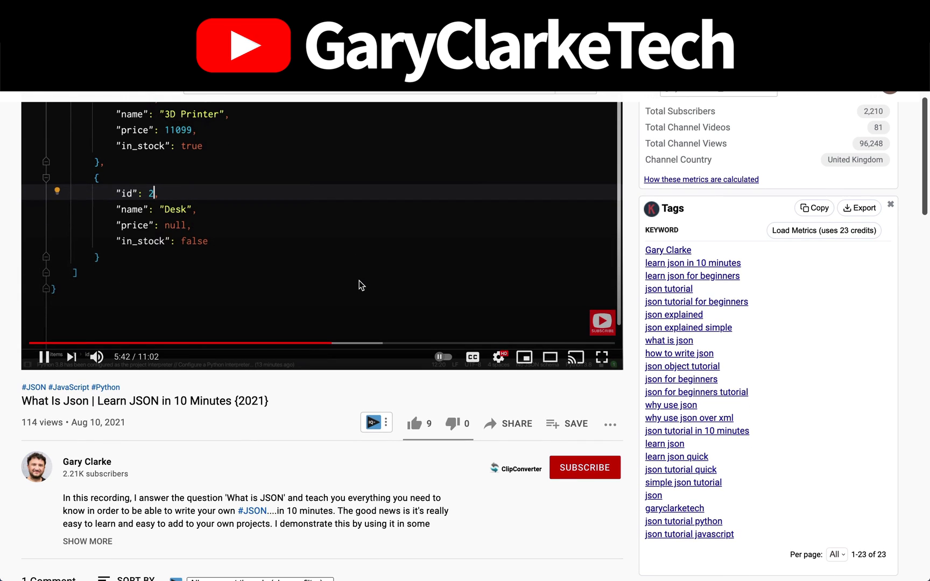
# Above the modify call in LowestPriceFilter, add $priceModifier = $this->priceModifierFactory->create();.
pyautogui.click(584, 467)
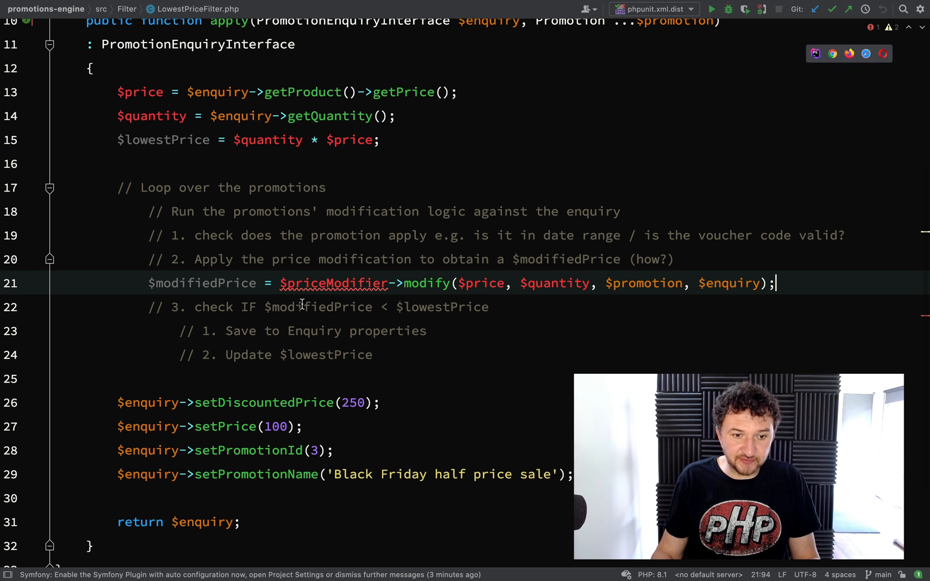
pyautogui.doubleClick(333, 283)
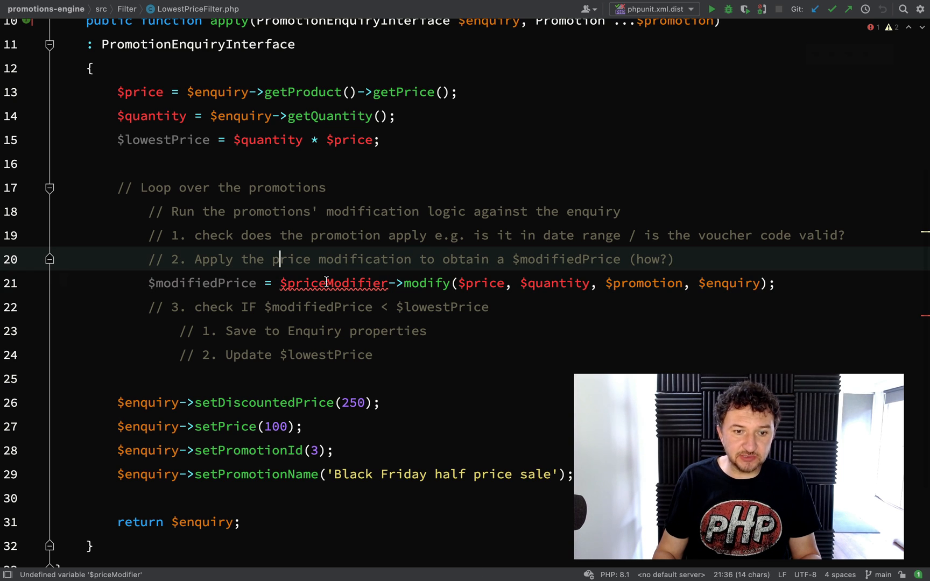
pyautogui.press('Enter')
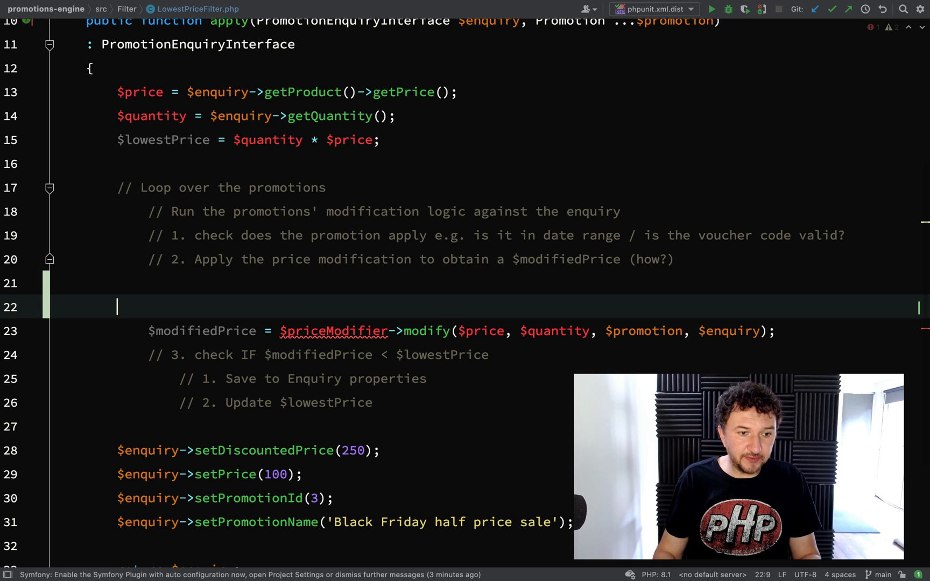
pyautogui.write('$')
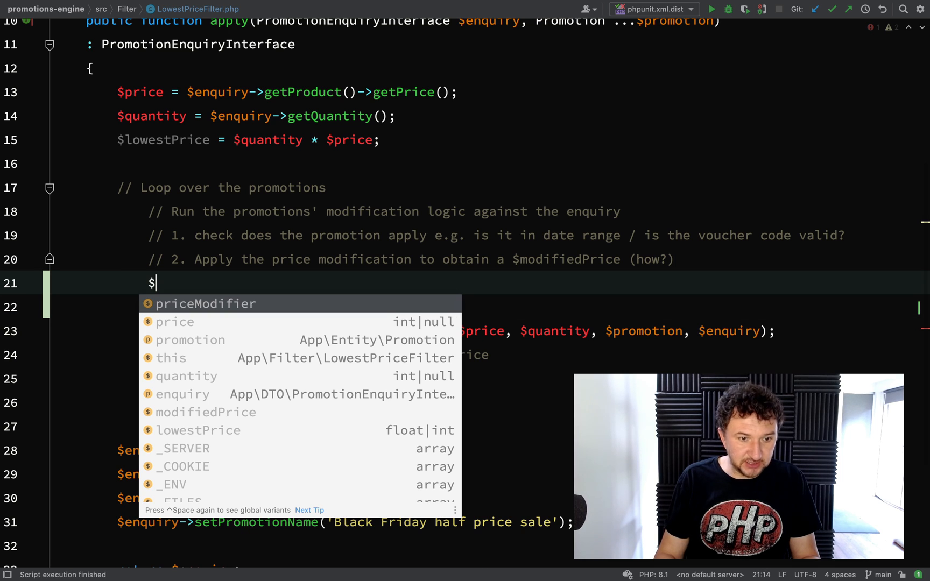
pyautogui.write('priceModifier =')
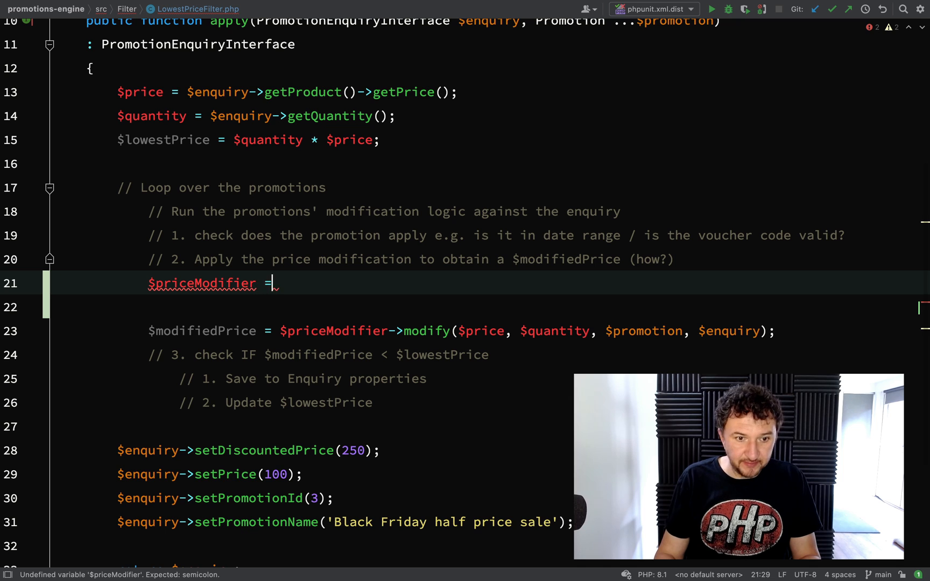
pyautogui.write('$this')
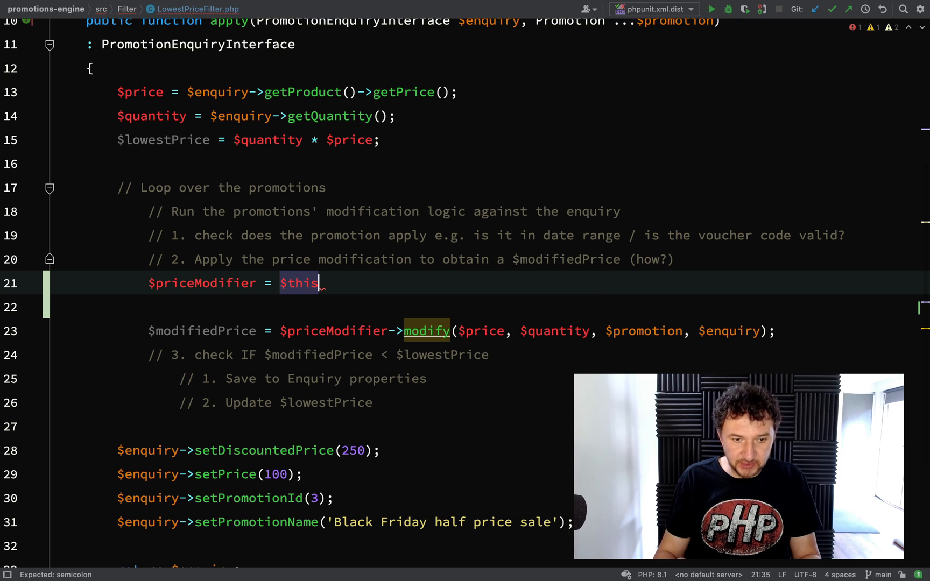
pyautogui.write('->')
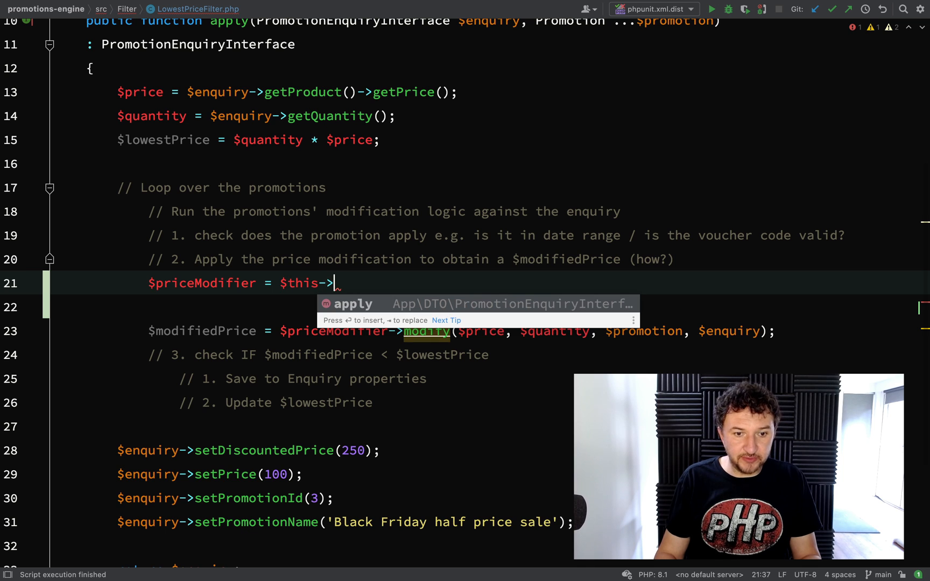
pyautogui.write('priceM')
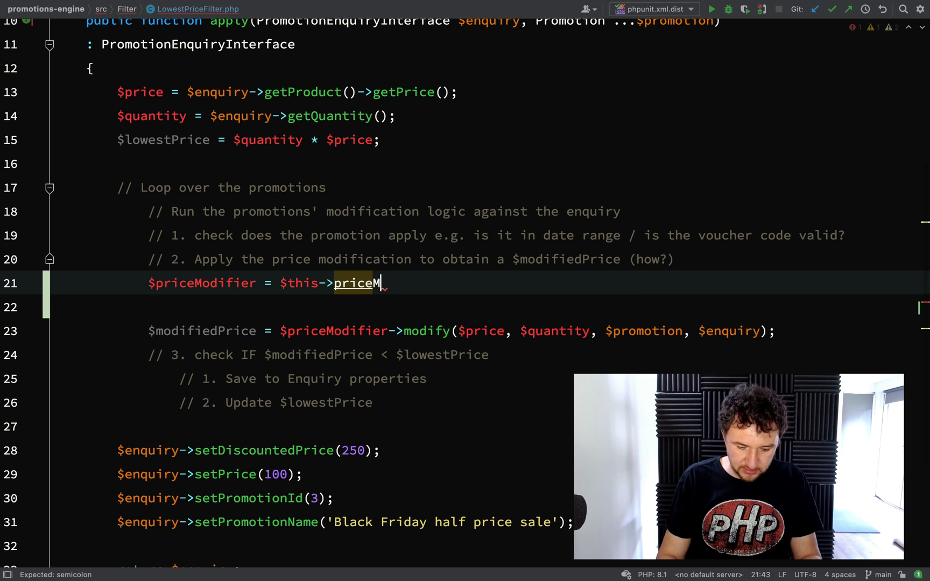
pyautogui.write('odifierFac')
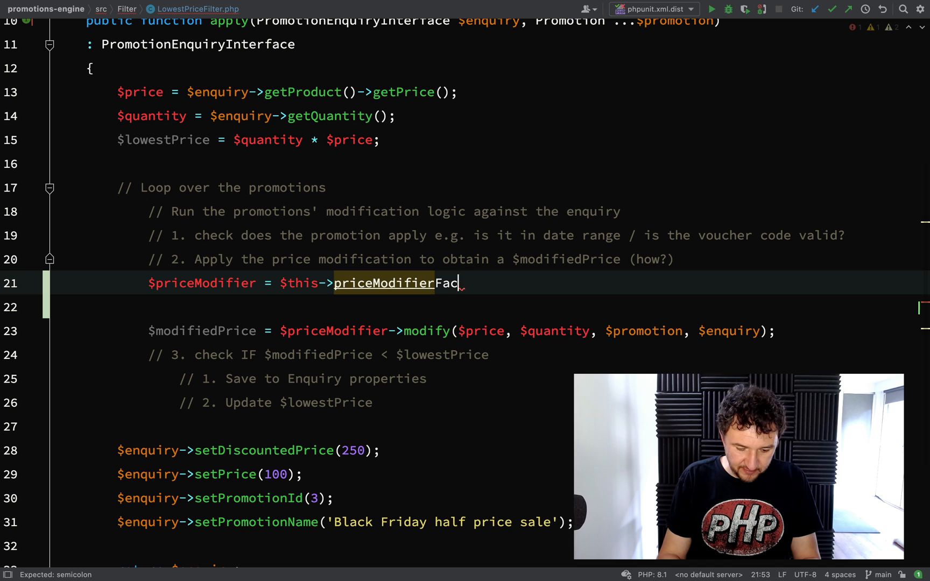
pyautogui.write('tory')
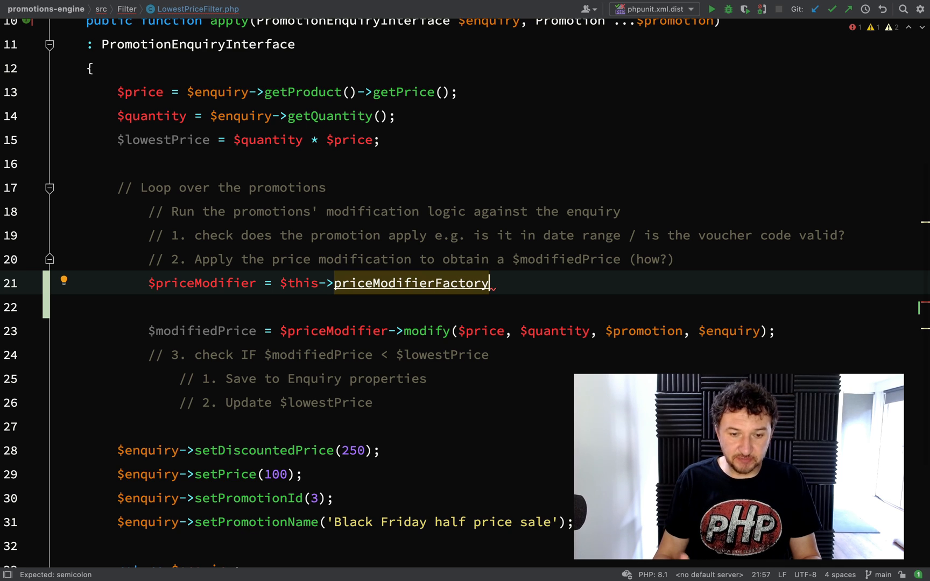
pyautogui.write('->create')
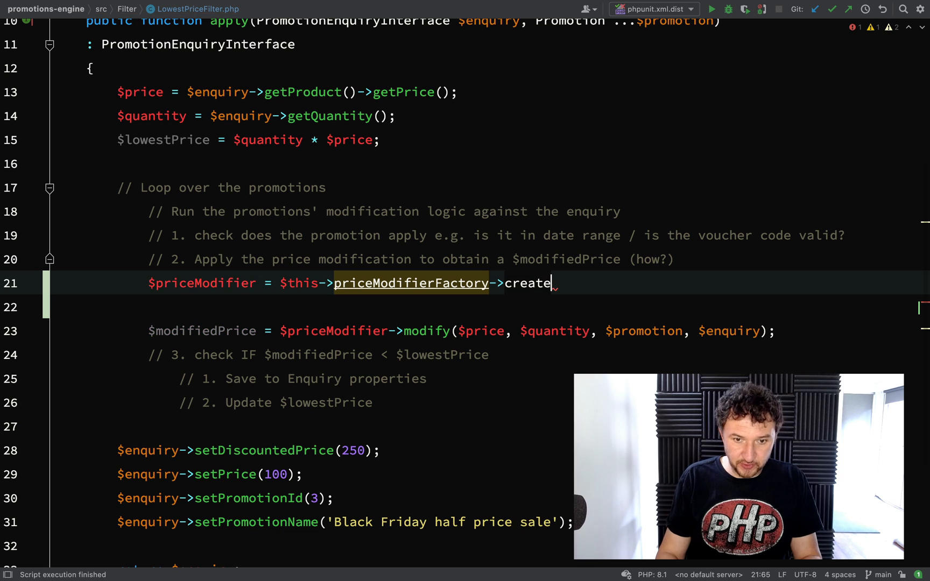
pyautogui.write('();')
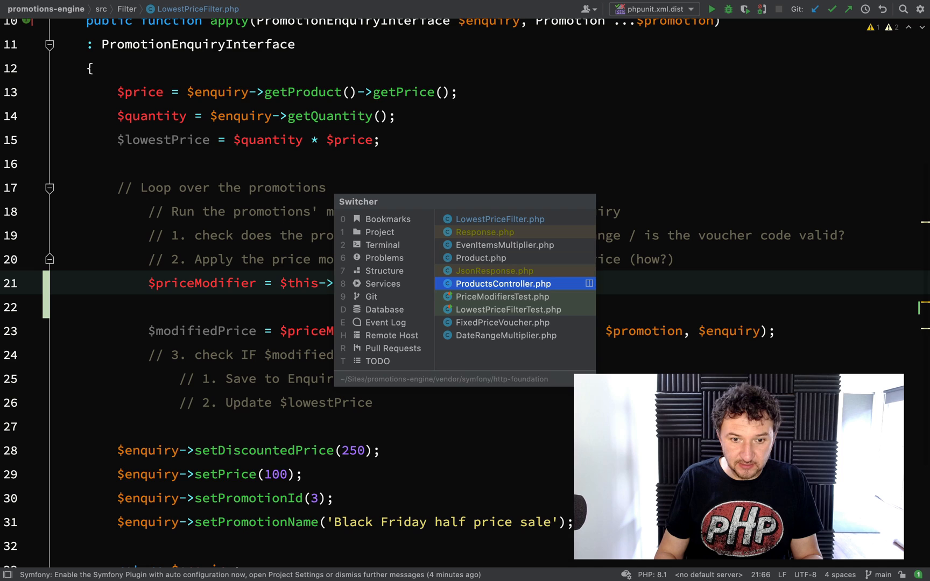
pyautogui.click(507, 310)
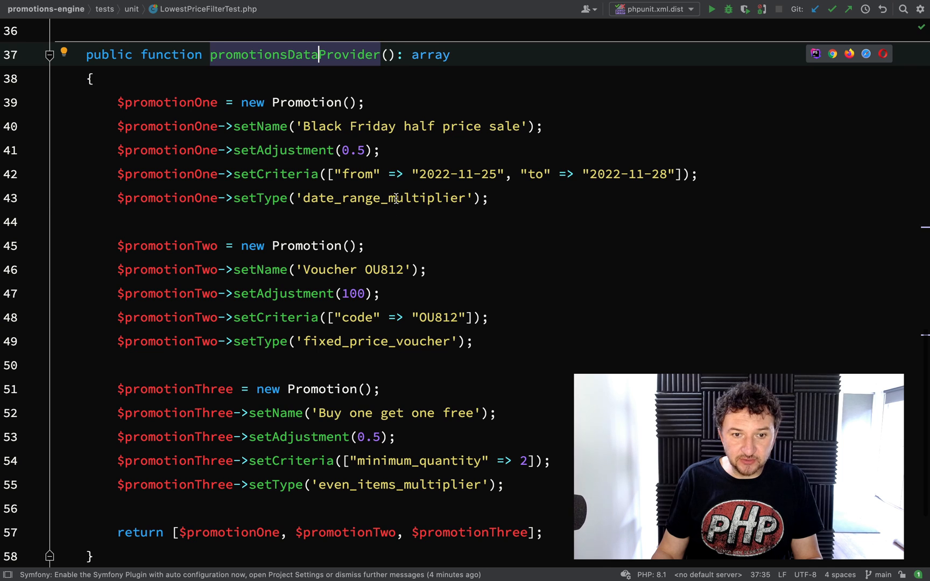
pyautogui.doubleClick(394, 198)
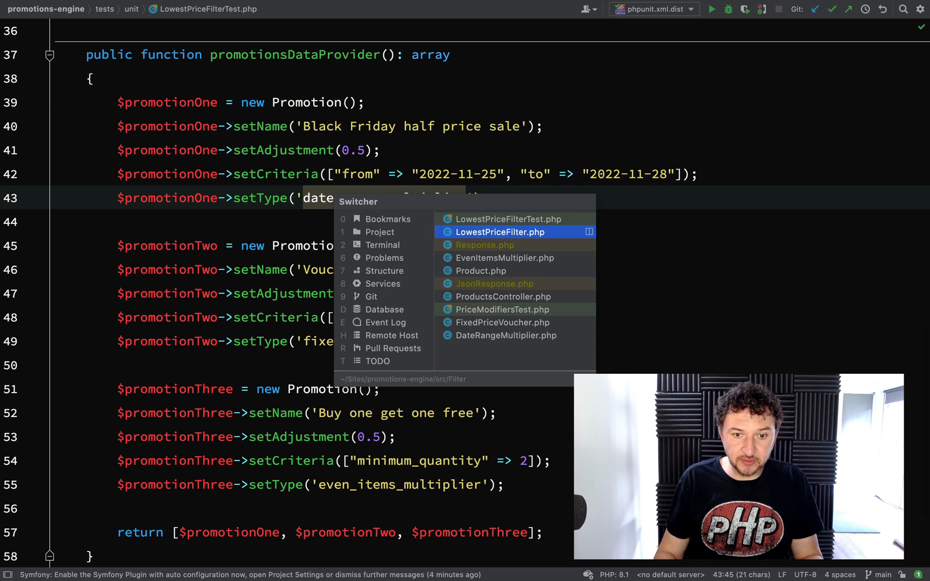
pyautogui.click(499, 232)
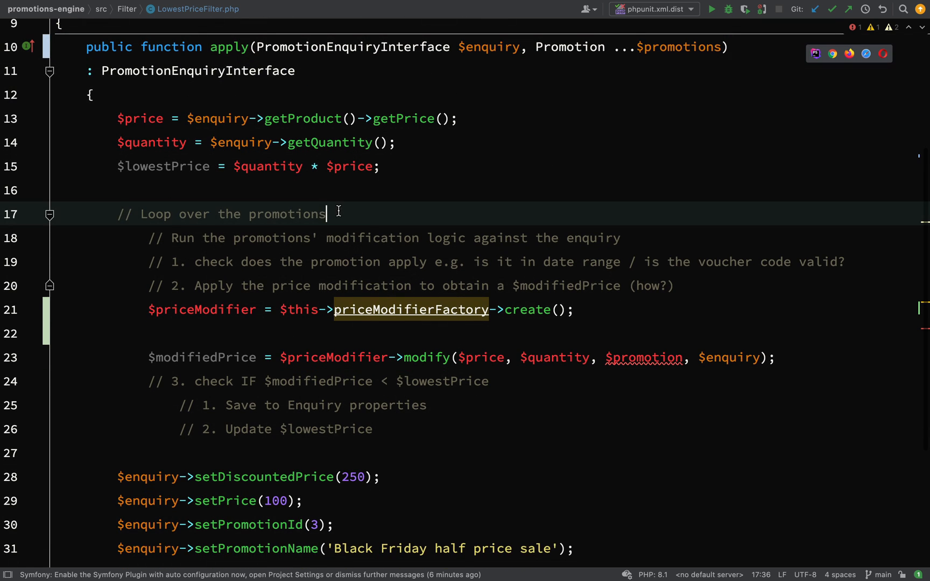
# Wrap the logic in foreach ($promotions as $promotion) and pass $promotion->getType() to create().
pyautogui.write('foreach ($promotions as $promotion')
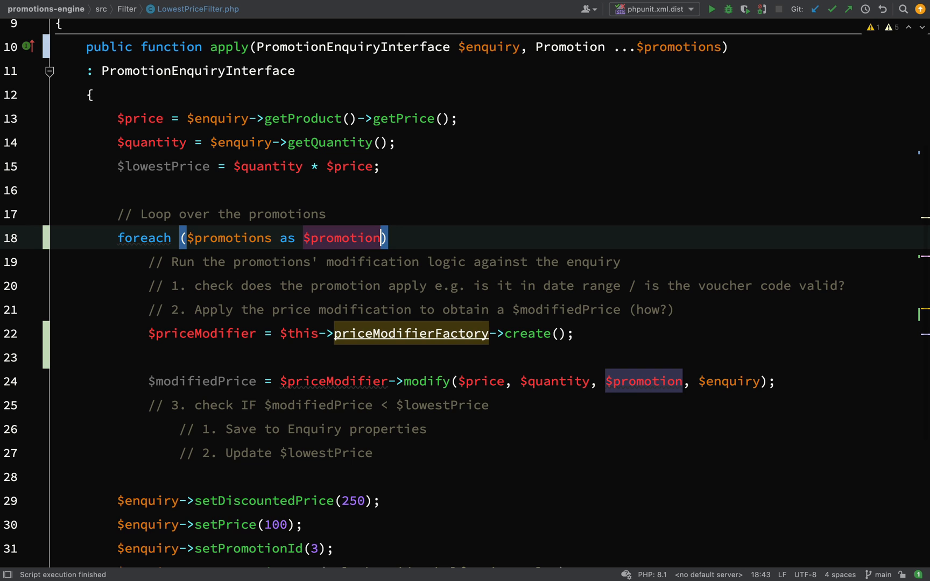
pyautogui.write('{')
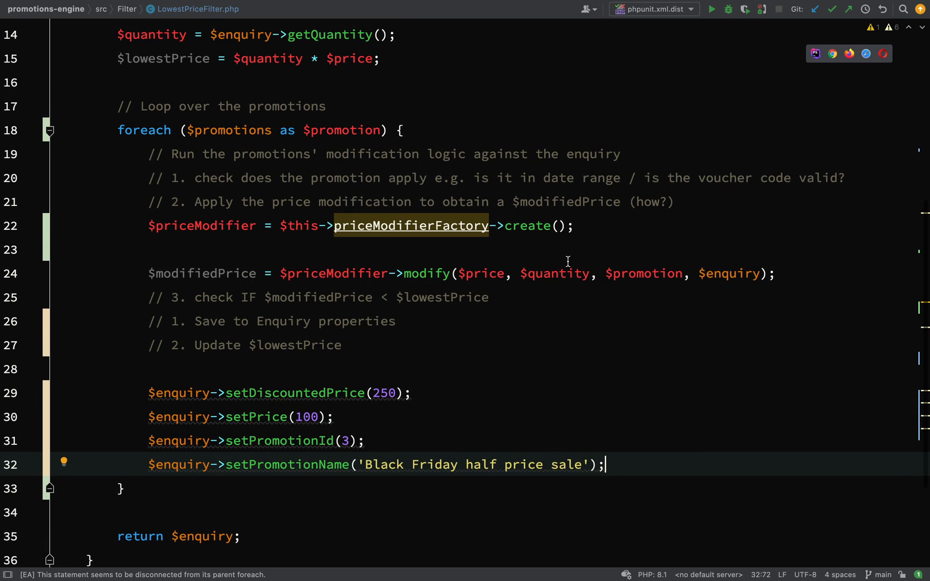
pyautogui.write('$p')
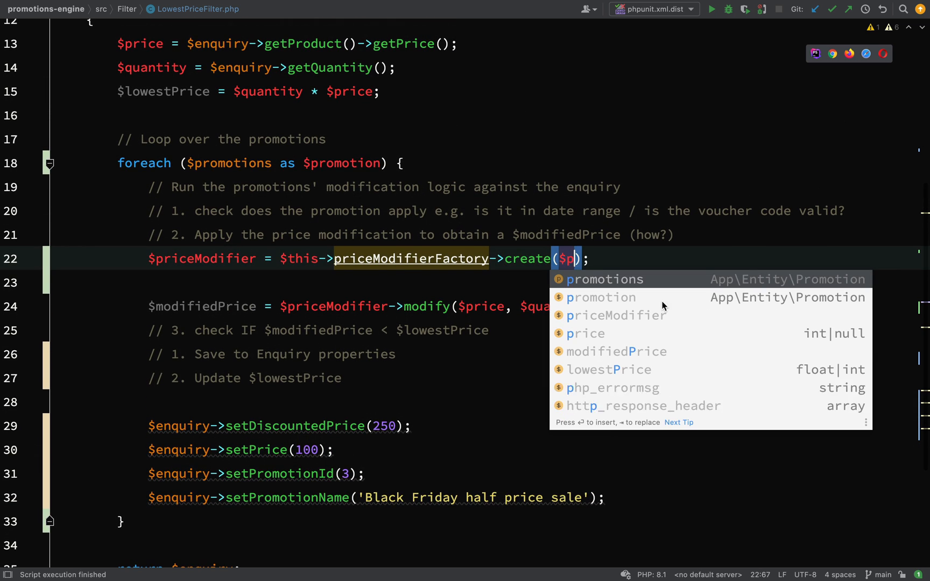
pyautogui.write('romotion->getType(')
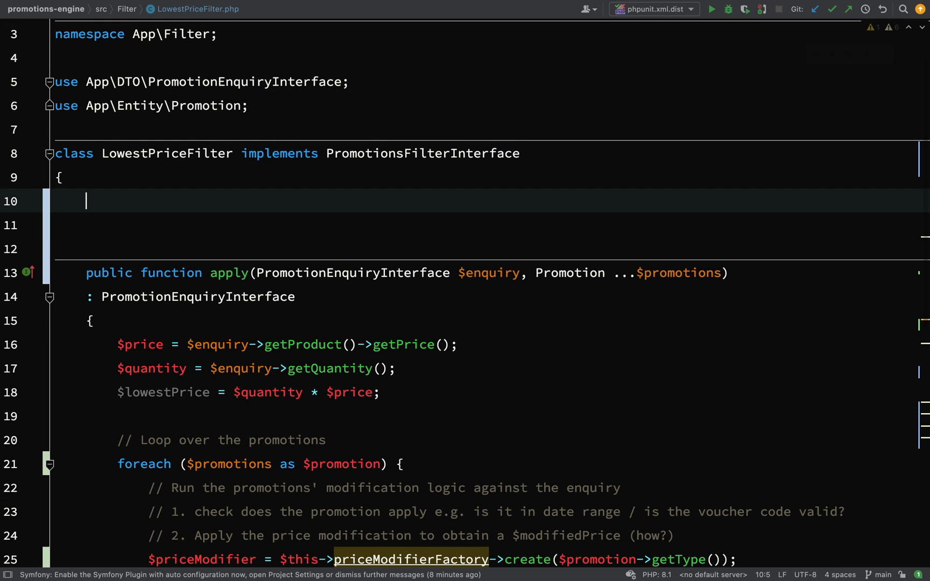
# Add a __construct taking private PriceModifierFactoryInterface $priceModifierFactory above apply().
pyautogui.write('__')
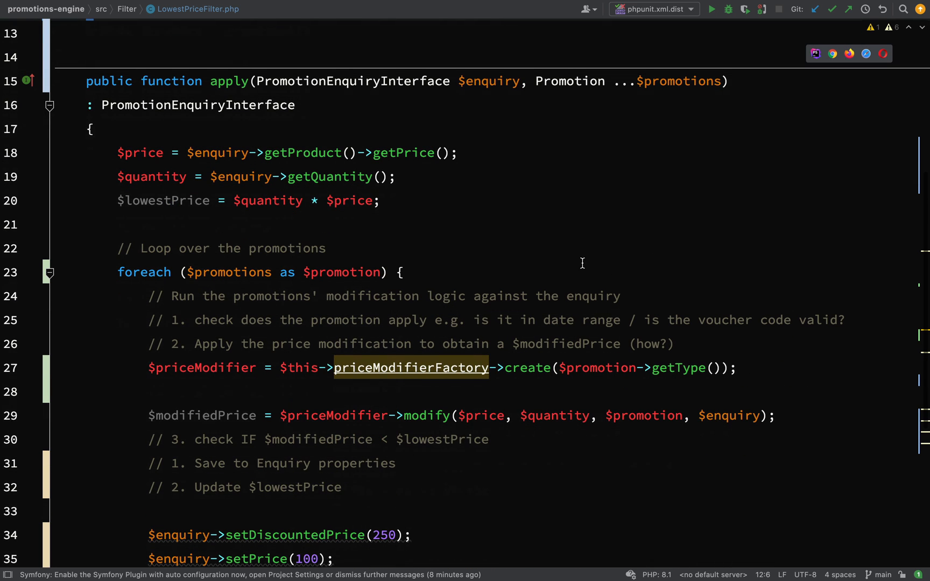
pyautogui.scroll(-3)
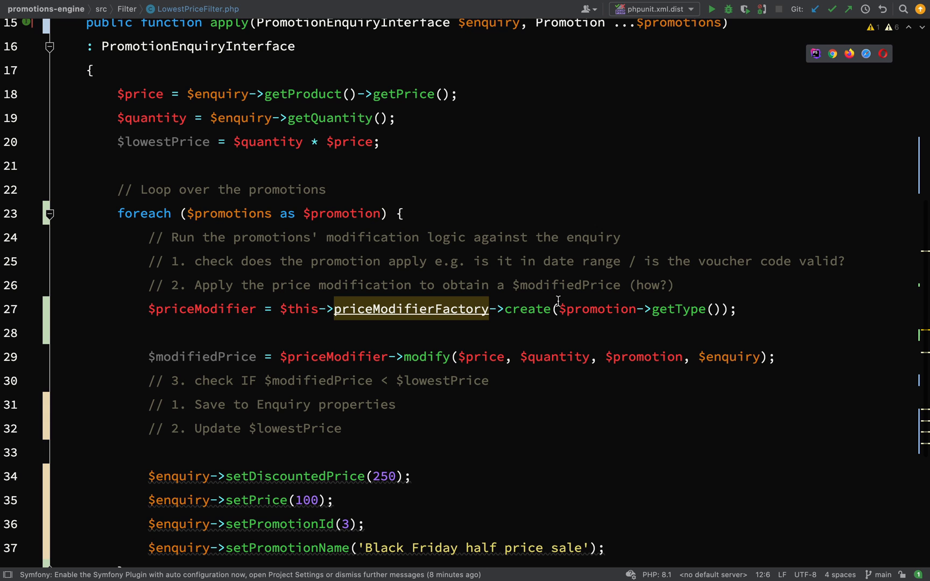
pyautogui.doubleClick(527, 309)
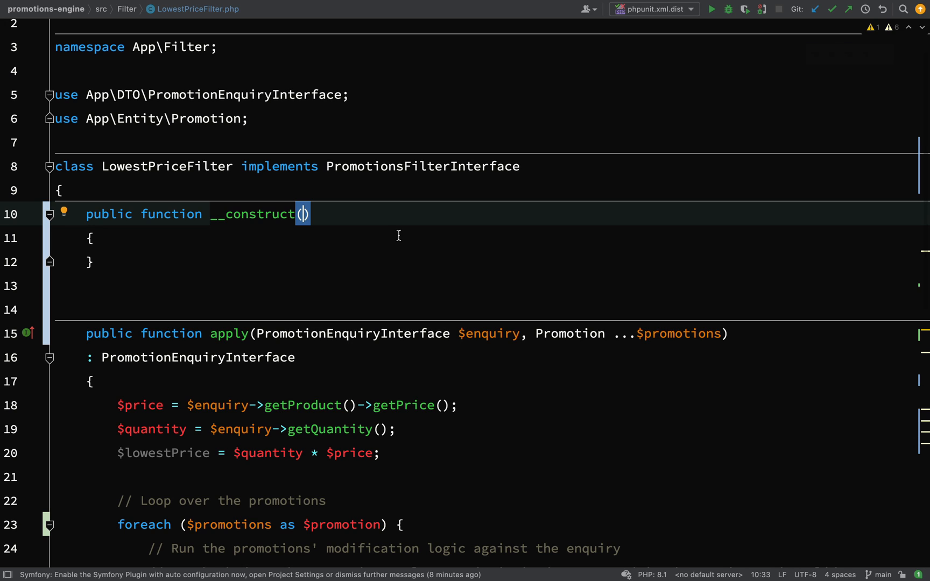
pyautogui.write('prive')
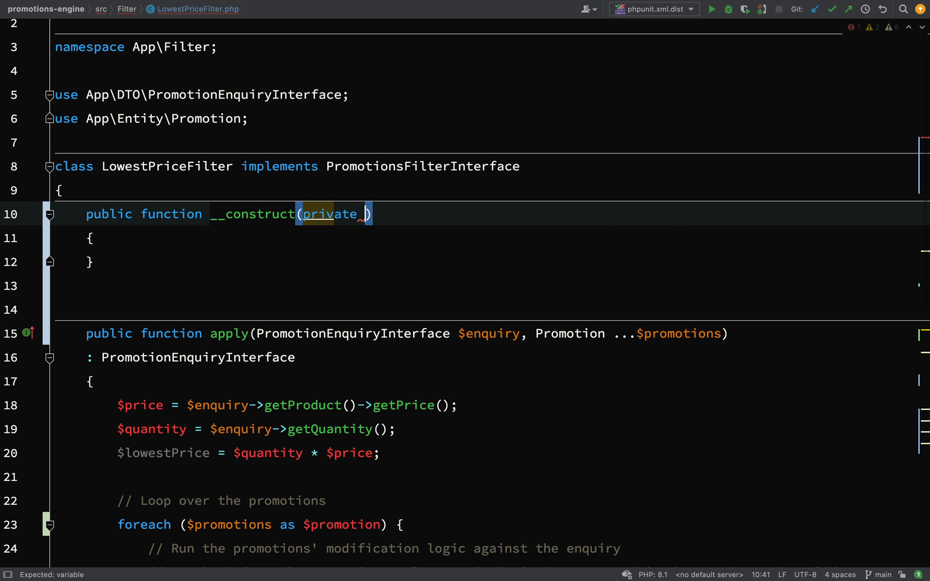
pyautogui.write('PriceModifierFactoryInterface $')
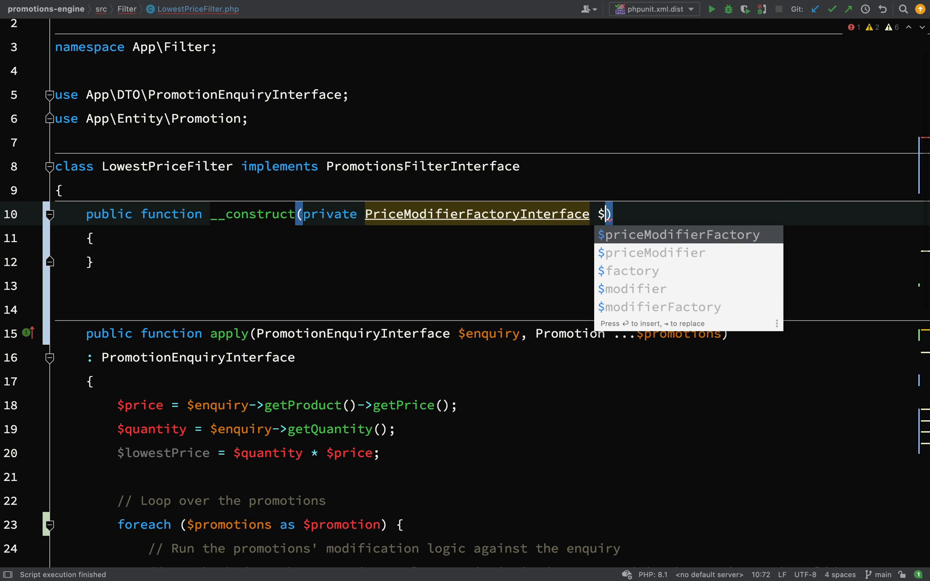
pyautogui.press('Enter')
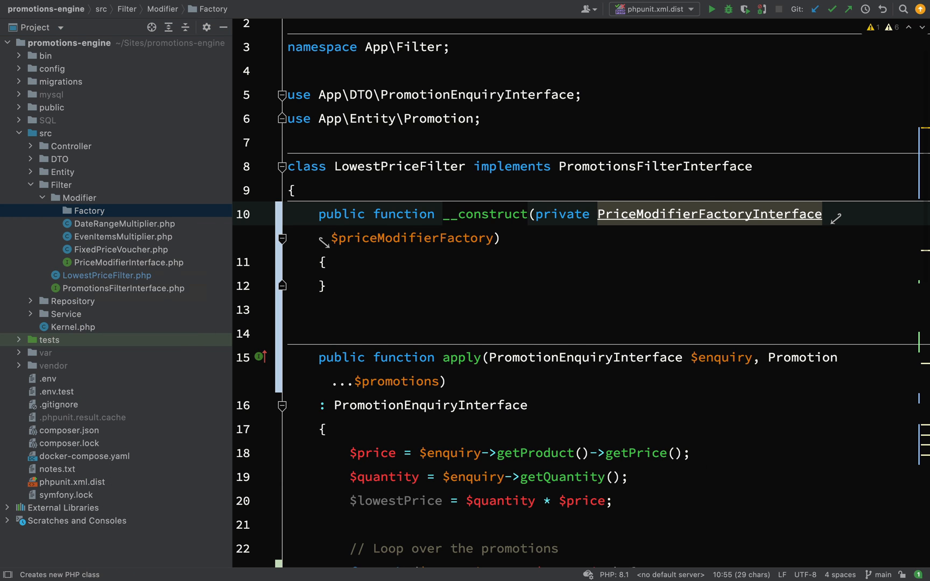
# Add a PriceModifierFactoryInterface interface file to the Factory folder.
pyautogui.click(89, 211)
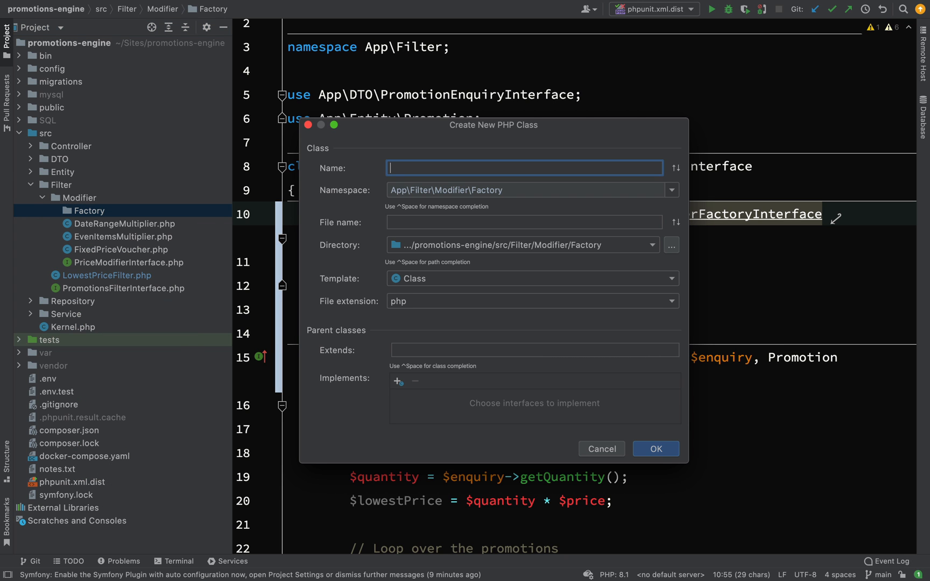
pyautogui.write('PriceModifierFactoryInterface')
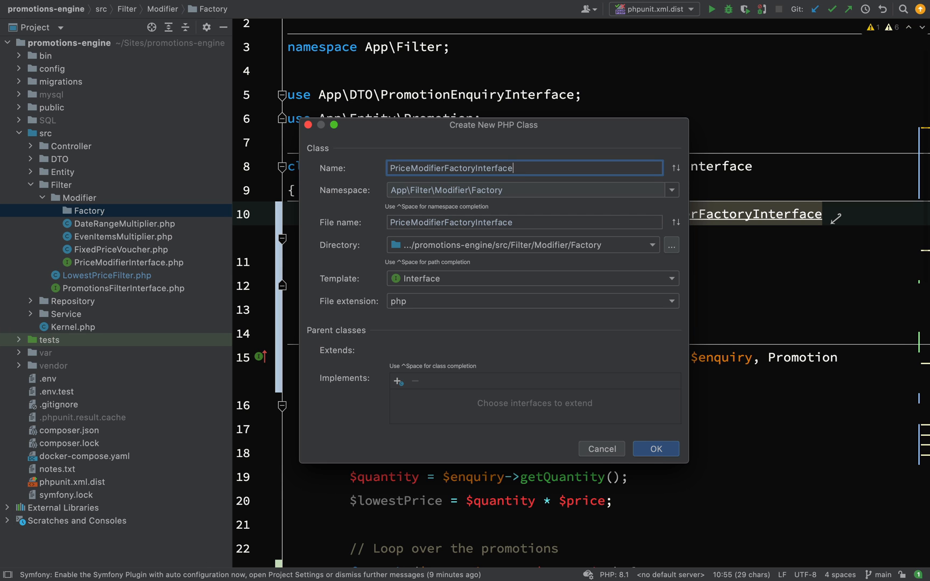
pyautogui.click(656, 448)
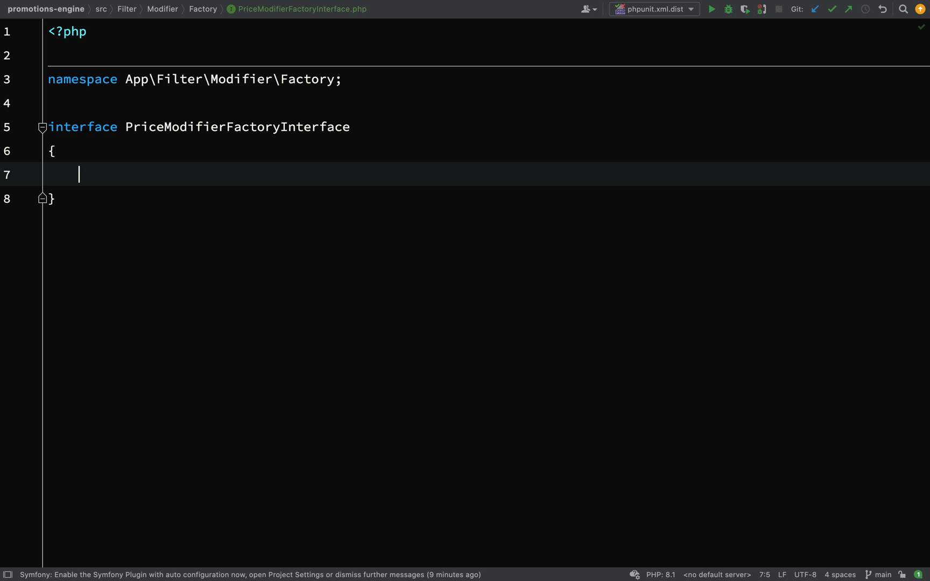
# Declare public function create(string $modifierType): PriceModifierInterface in the interface body.
pyautogui.write('pubf')
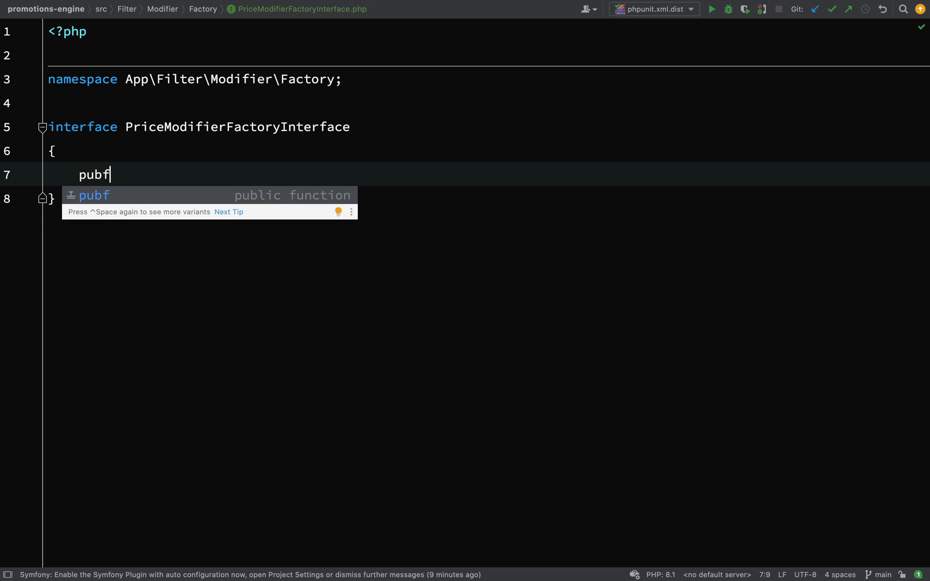
pyautogui.press('Tab')
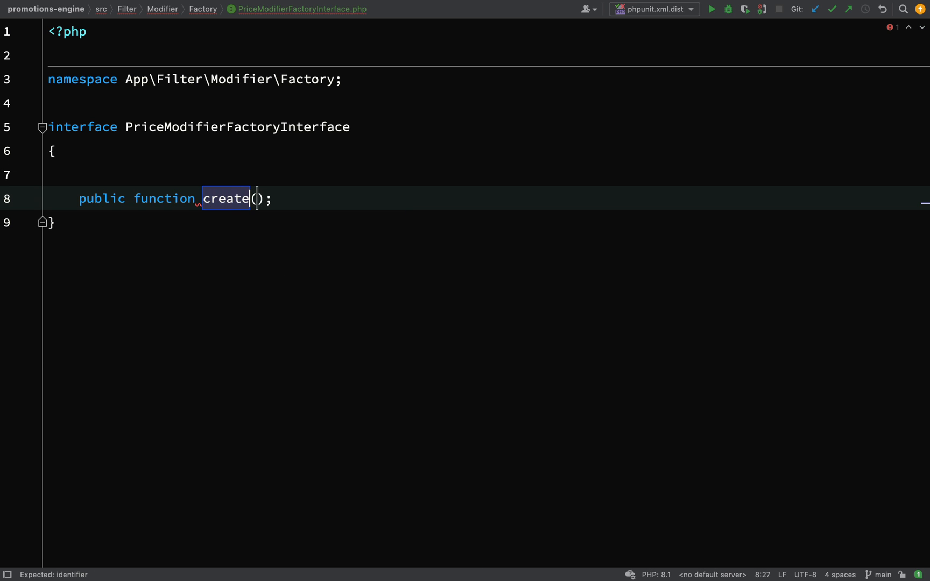
pyautogui.write('string')
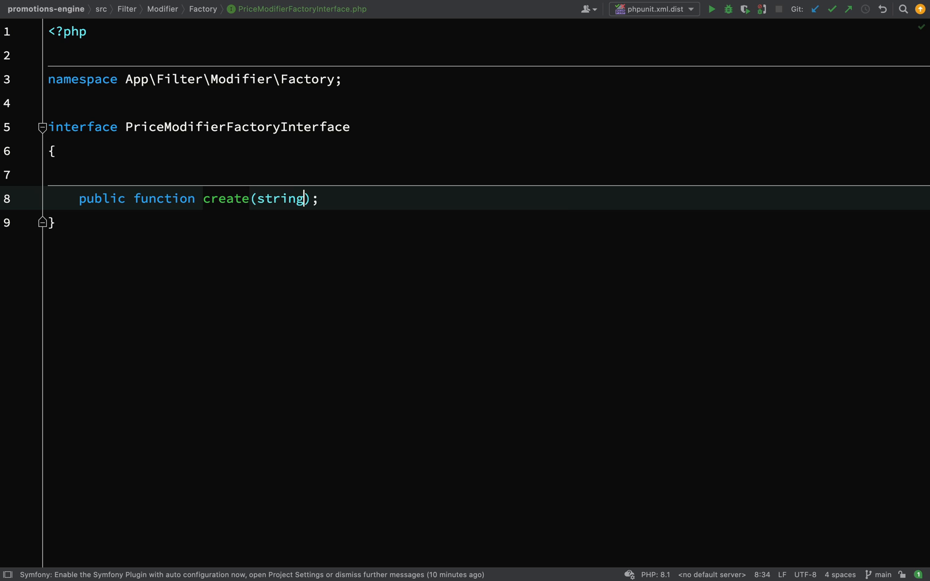
pyautogui.write('$mode')
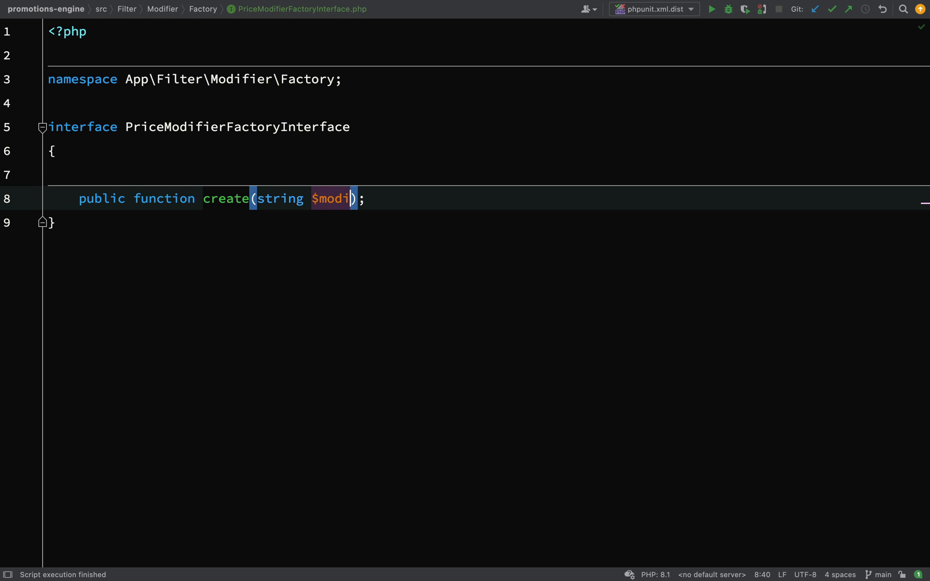
pyautogui.write('fier')
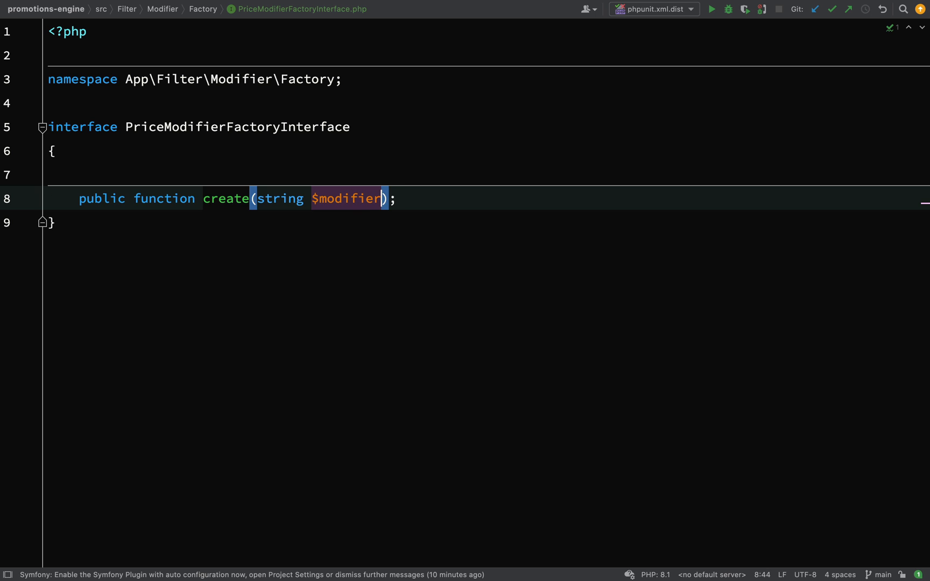
pyautogui.write('Type')
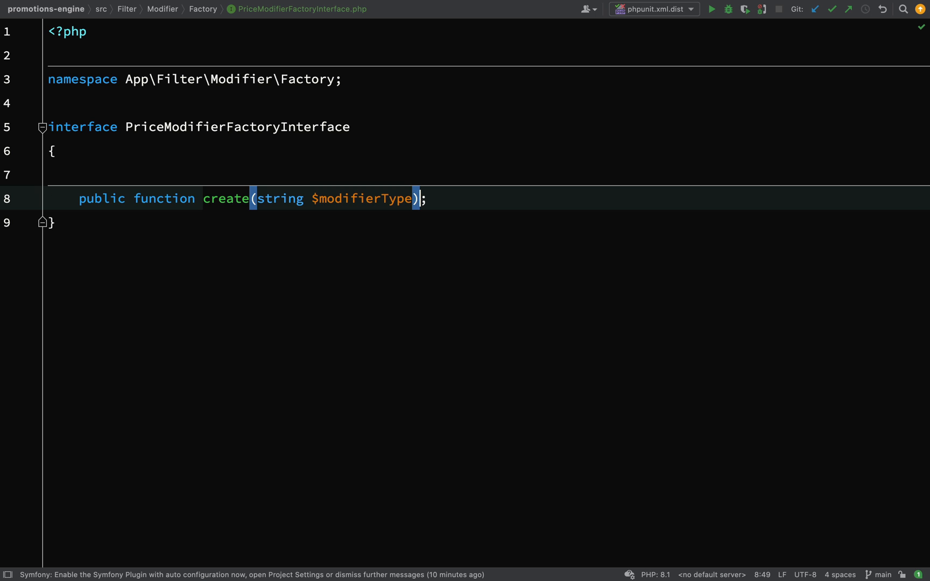
pyautogui.write(':')
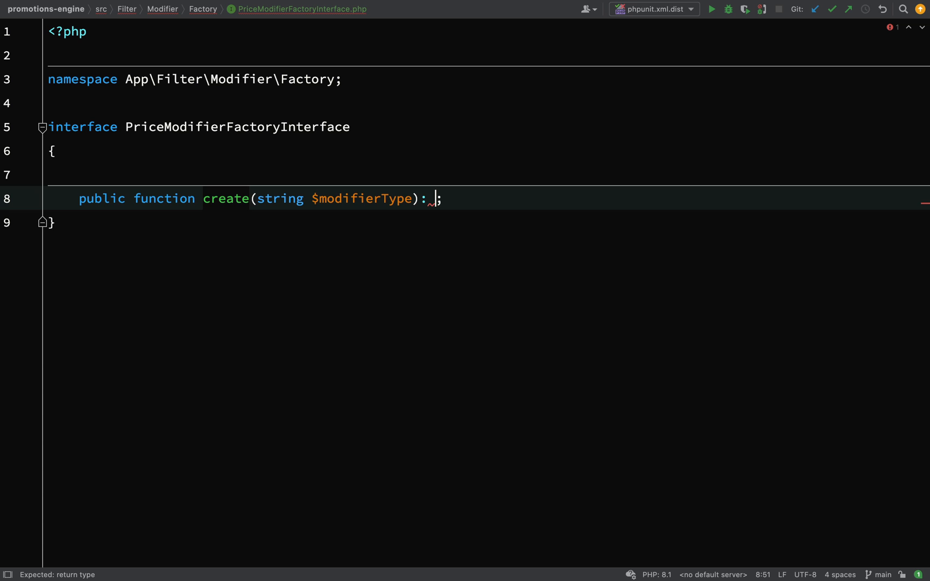
pyautogui.write('Pri')
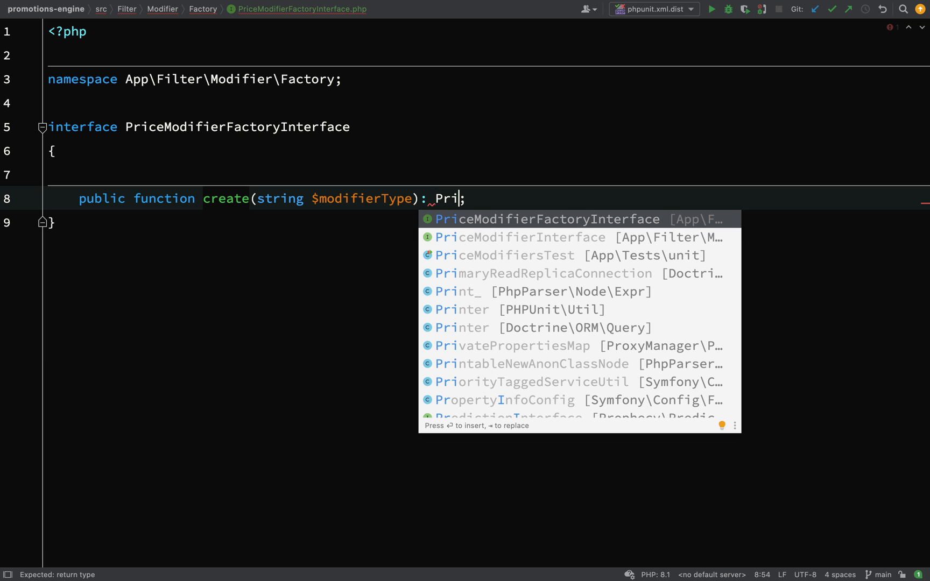
pyautogui.press('Enter')
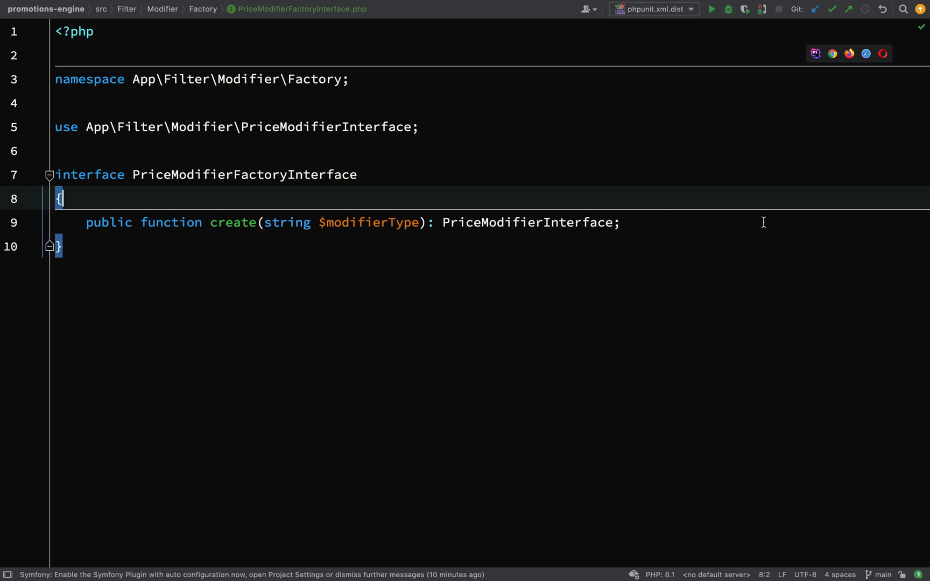
pyautogui.doubleClick(233, 222)
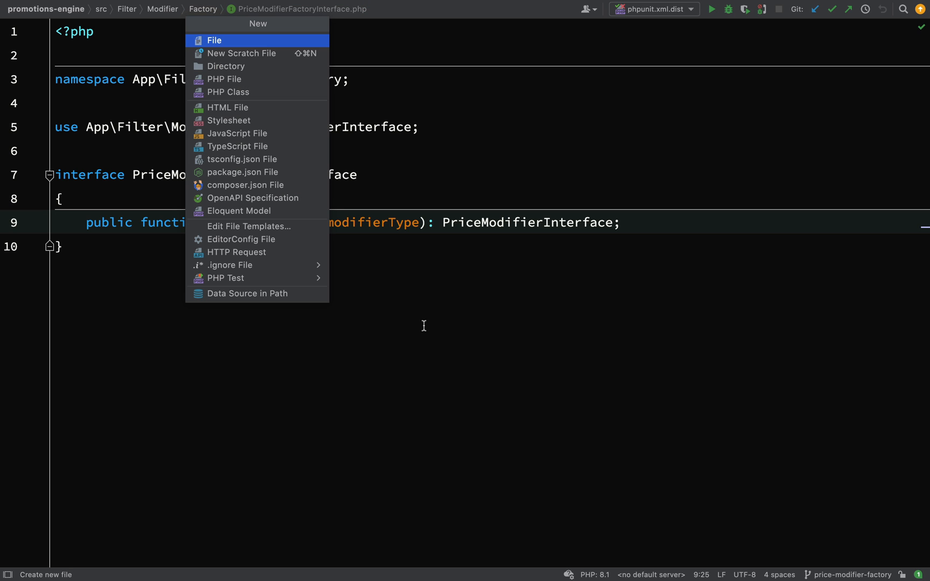
# Add a PHP class file named PriceModifierFactory through File > New > PHP Class.
pyautogui.click(228, 92)
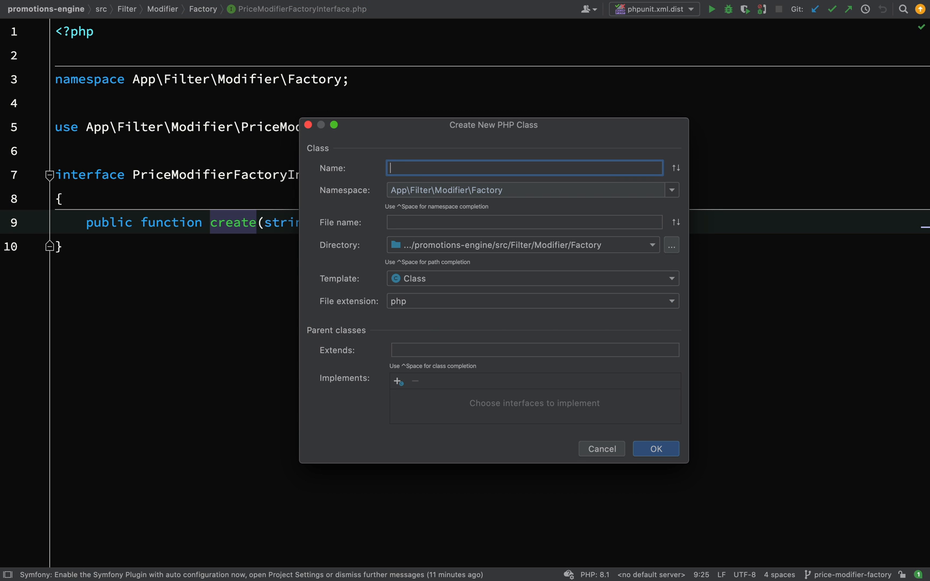
pyautogui.write('PriceModifierF')
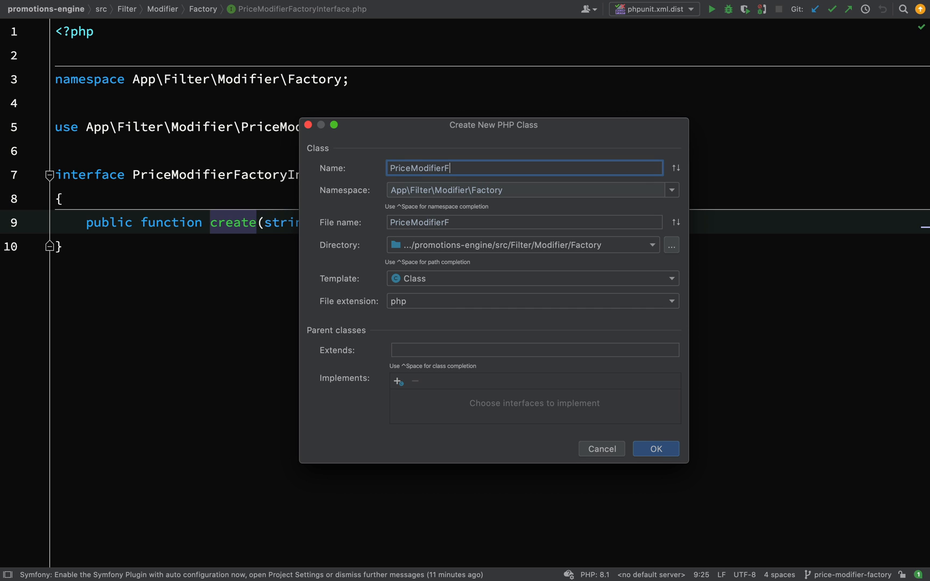
pyautogui.click(655, 448)
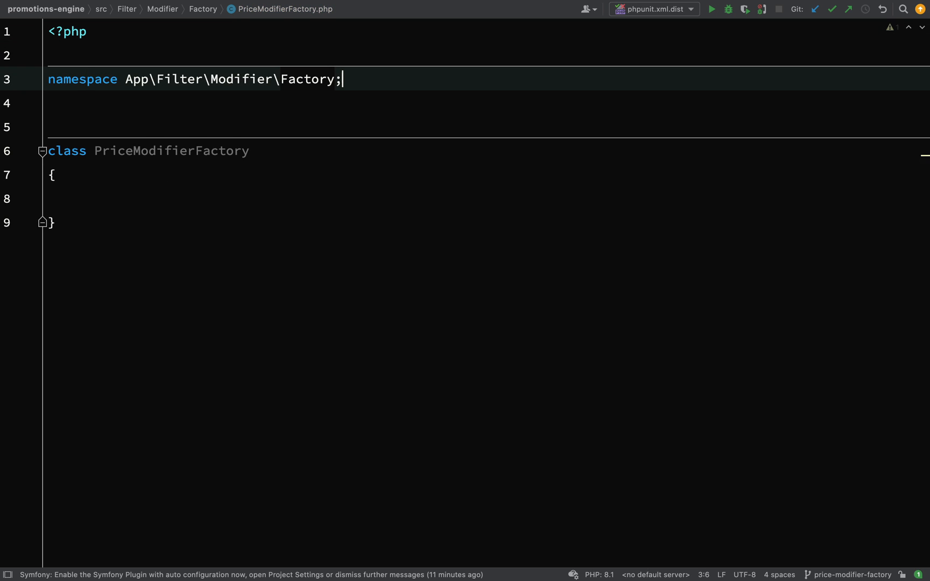
# Add 'implements PriceModifierFactoryInterface' to PriceModifierFactory and generate the create() method stub.
pyautogui.write('implements Pri')
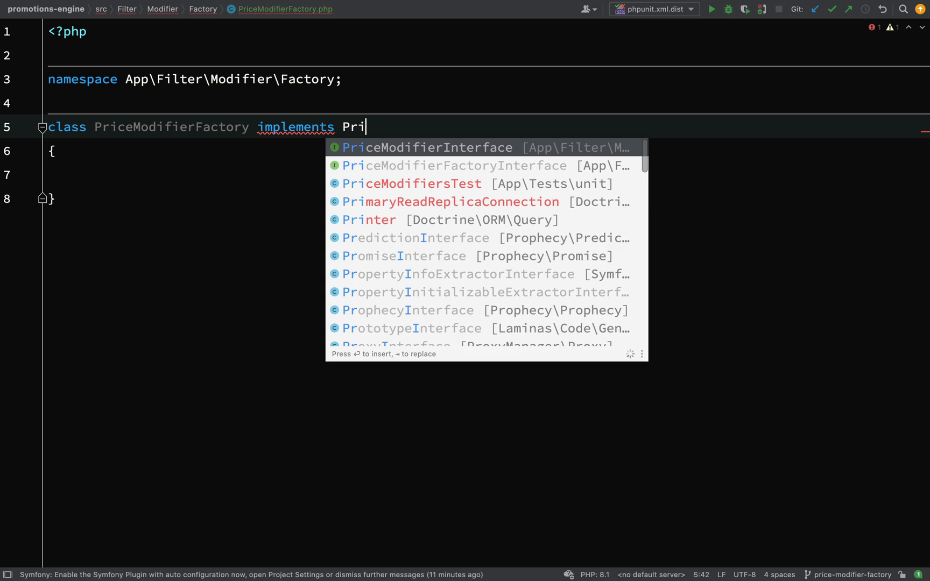
pyautogui.click(454, 166)
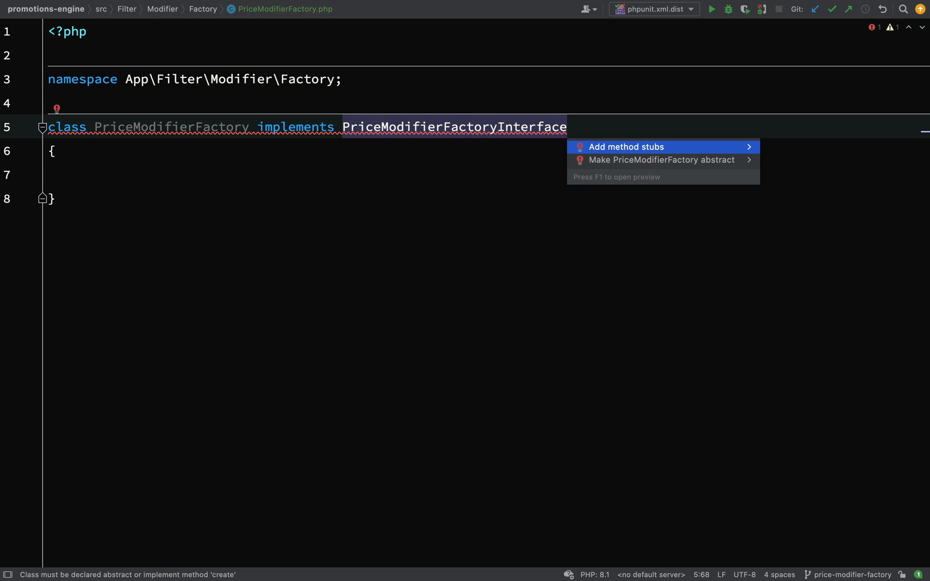
pyautogui.click(626, 146)
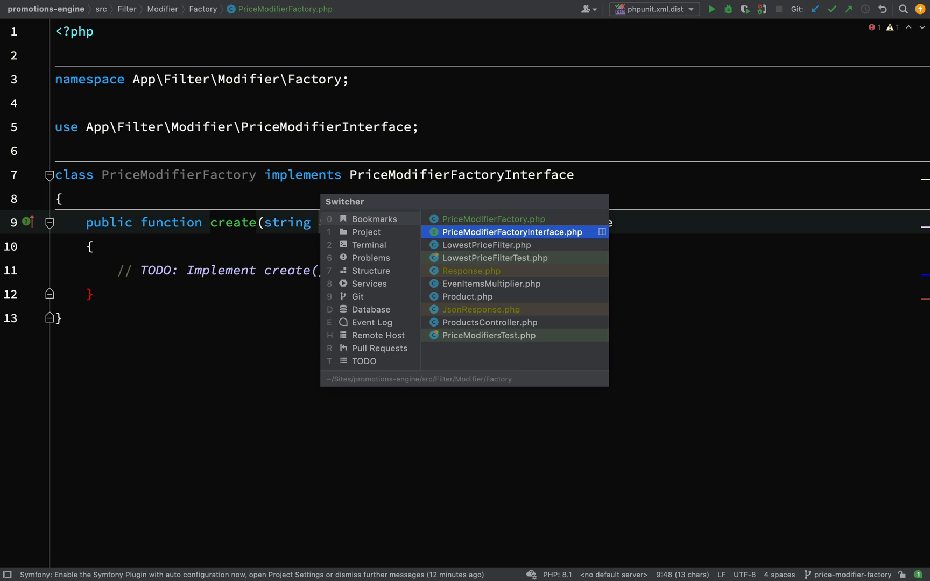
pyautogui.click(494, 257)
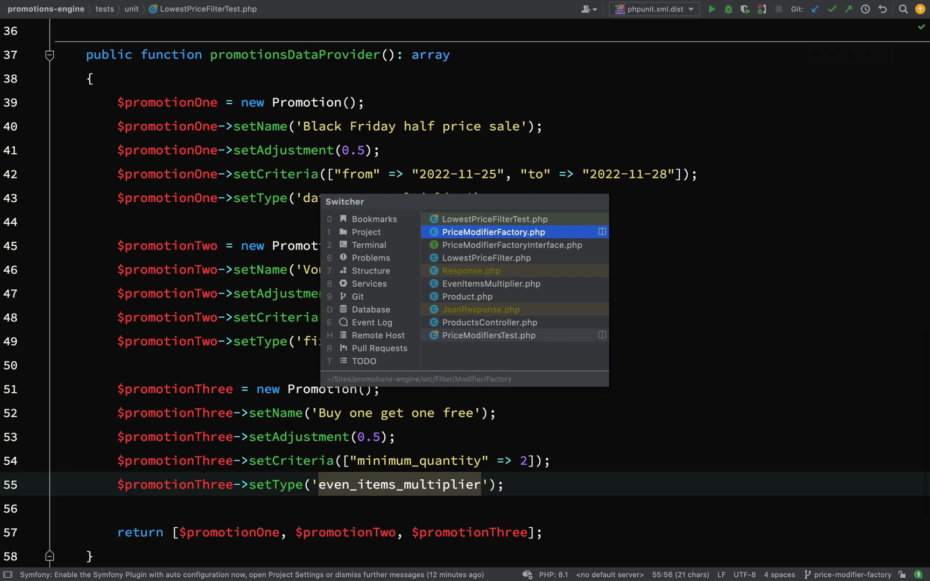
pyautogui.click(493, 232)
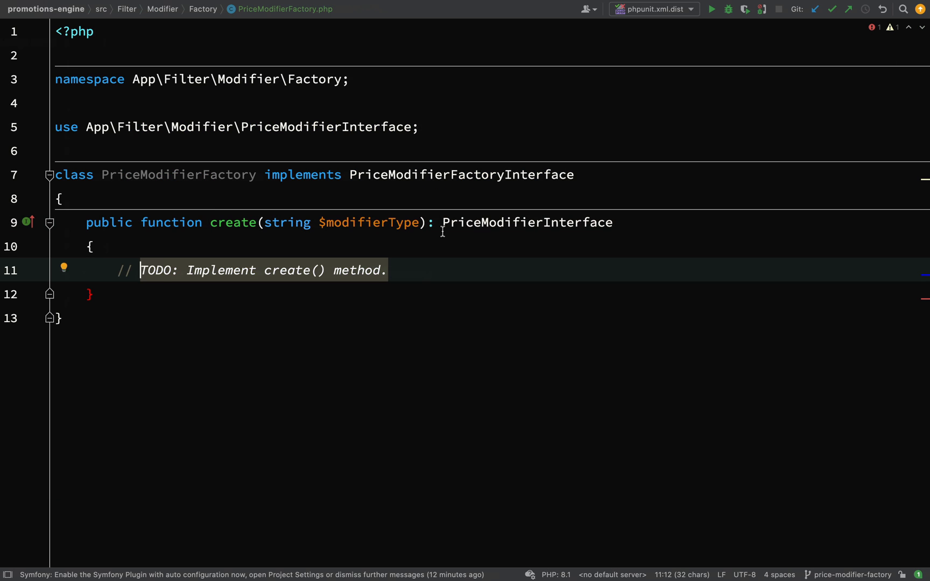
# Replace the TODO with a snake_case-to-PascalCase comment and $modifierClassBasename = ucwords($modifierType, '_');.
pyautogui.write('// Convert type (snake_case) to ClassName (PascalCase)')
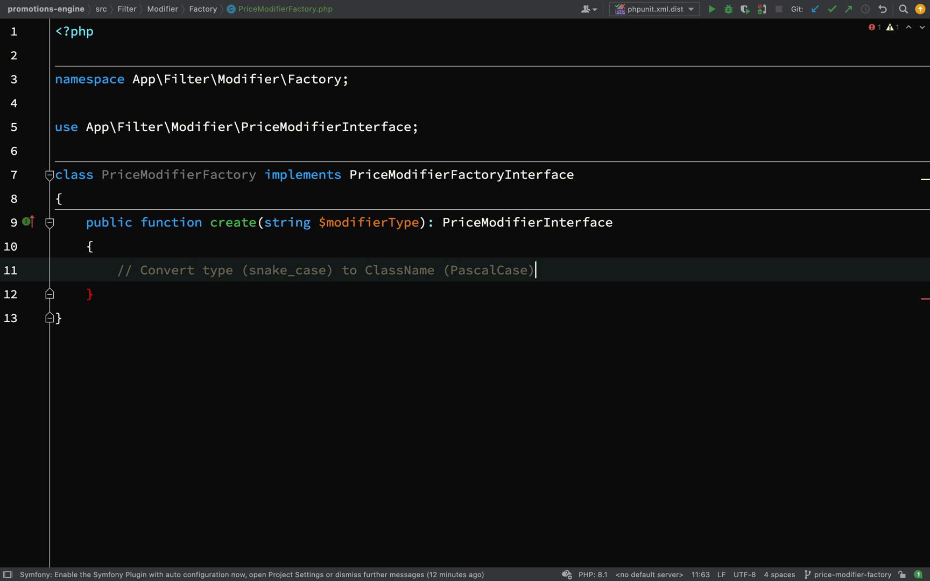
pyautogui.write('$modeif')
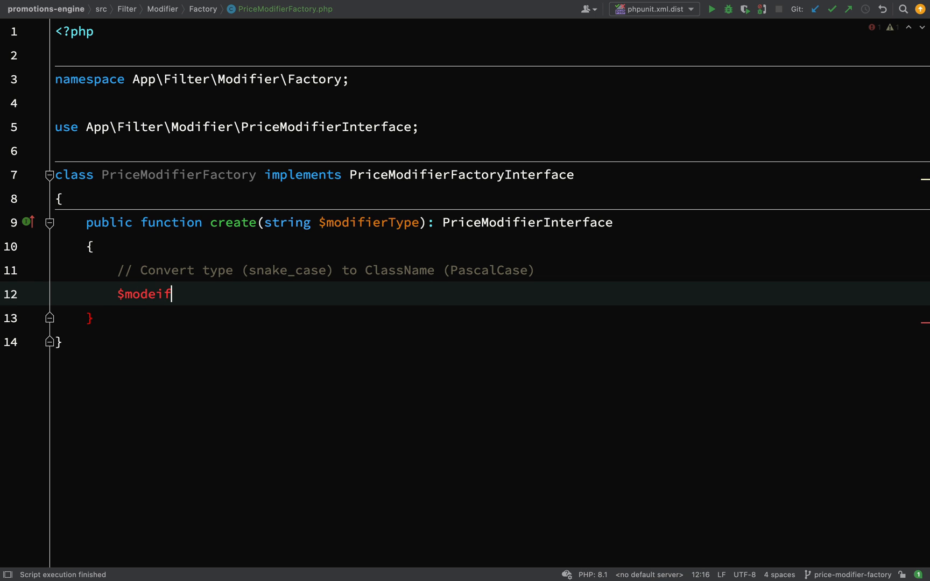
pyautogui.write('ierClass')
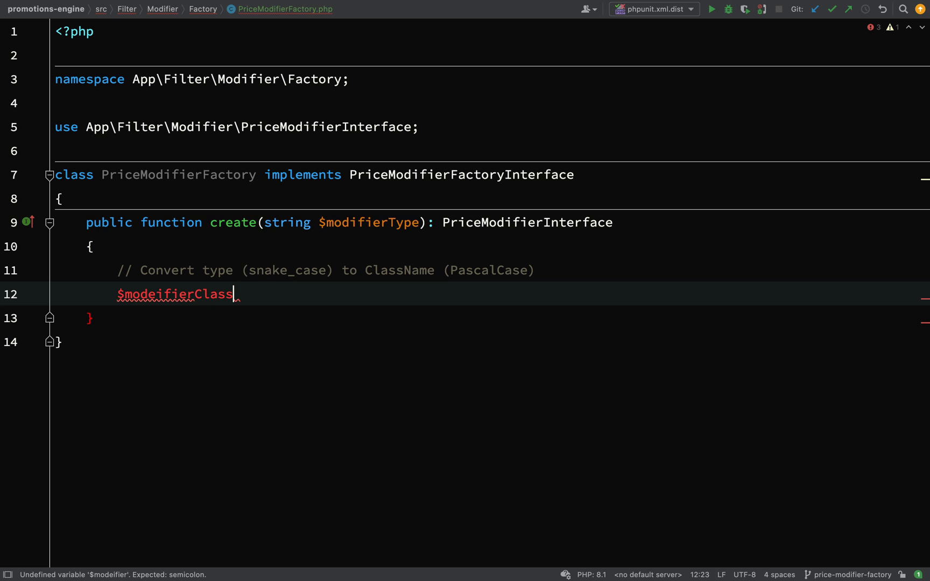
pyautogui.write('Basename =')
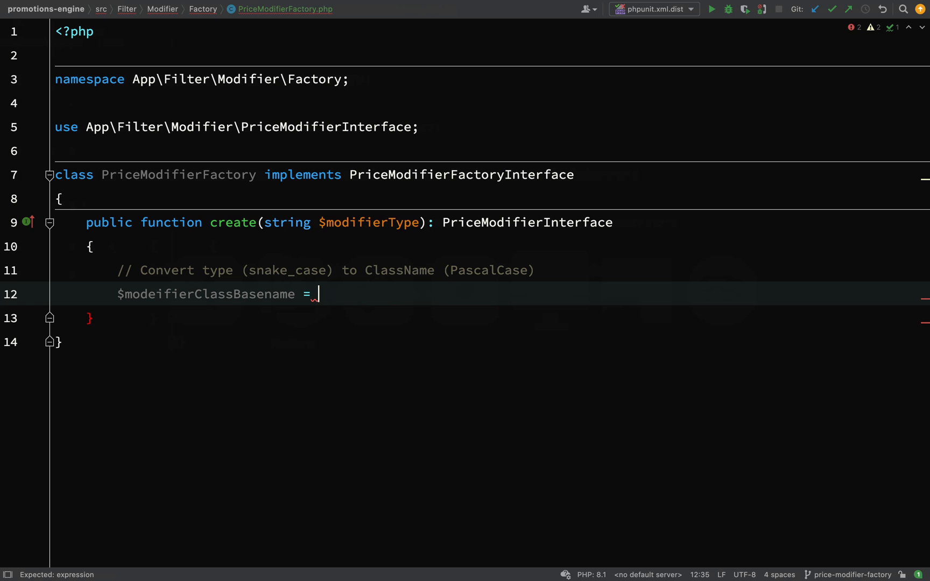
pyautogui.write('ucwords(')
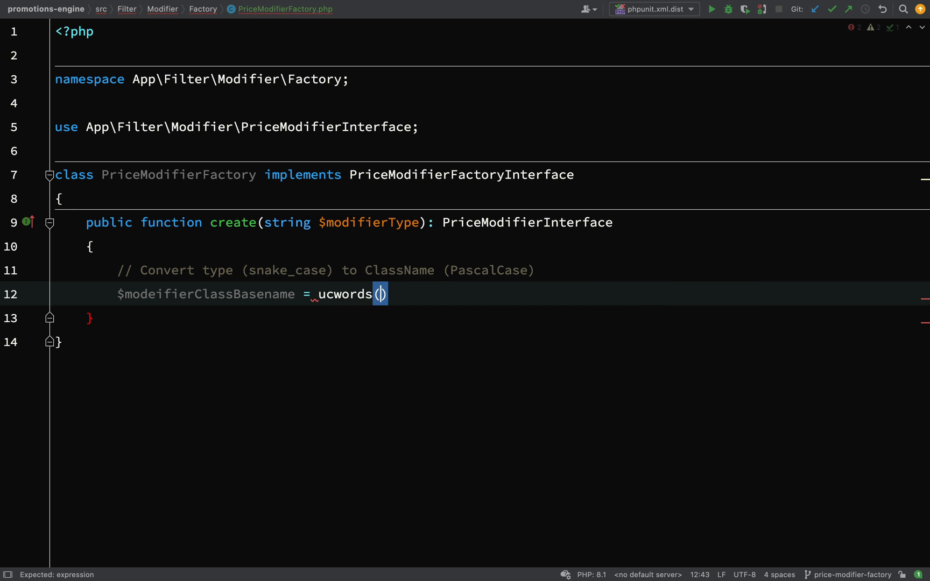
pyautogui.write('$modifierType,')
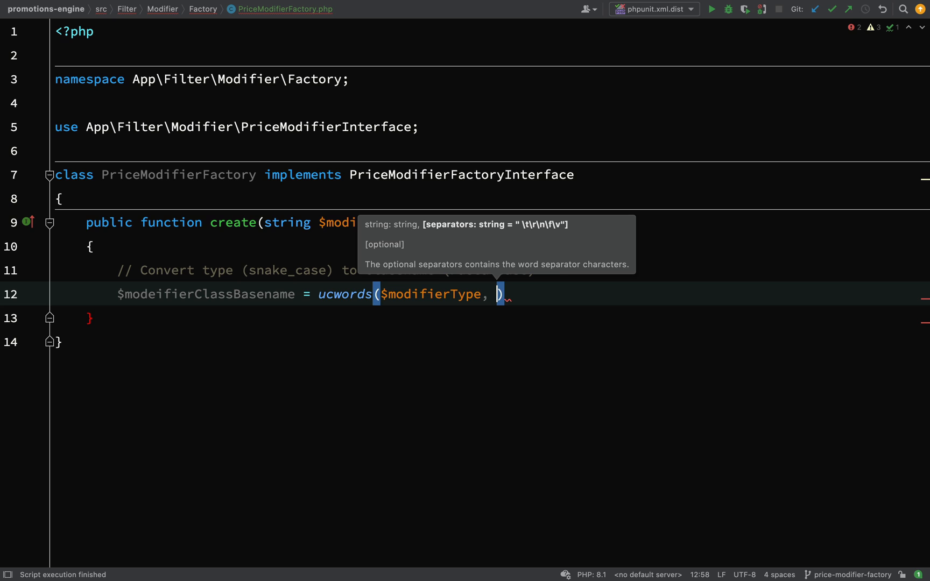
pyautogui.write("'_")
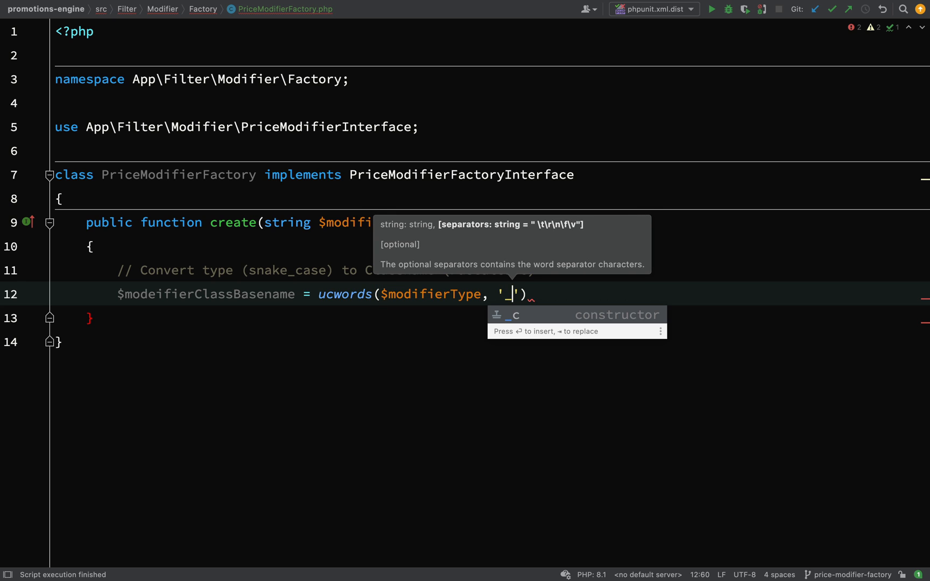
pyautogui.write(';')
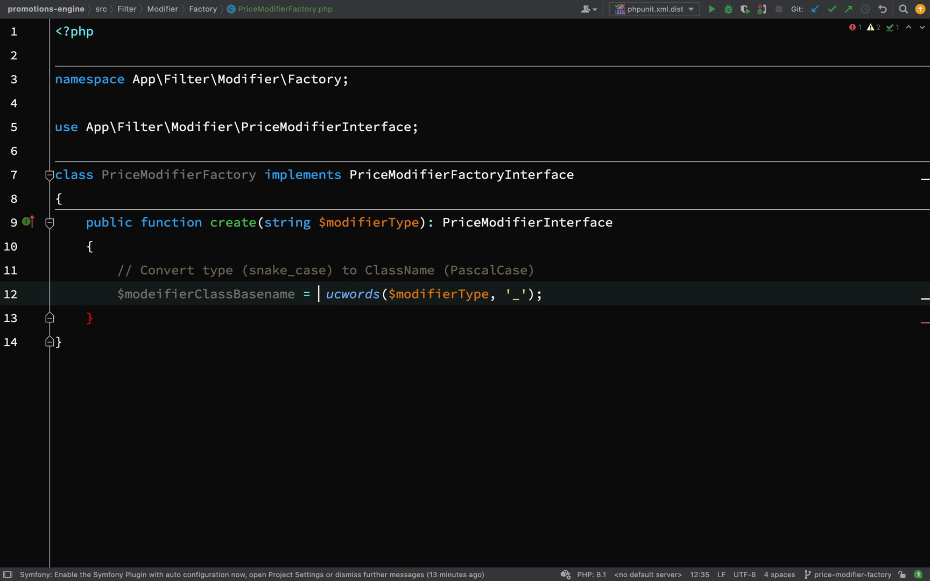
# Wrap the ucwords call in str_replace('_', '', ...) and fix the modifierClassBasename variable typo.
pyautogui.write('strreplace(')
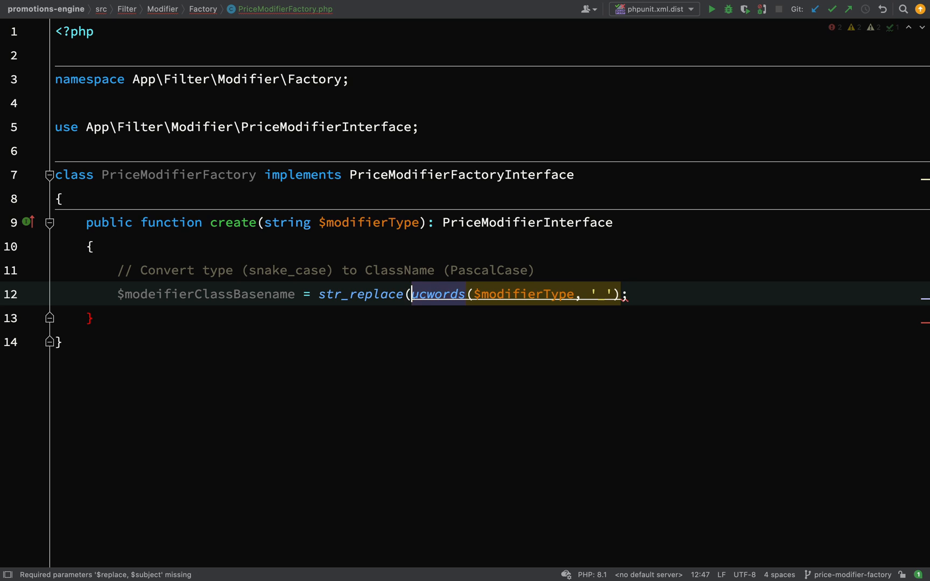
pyautogui.write("'_',")
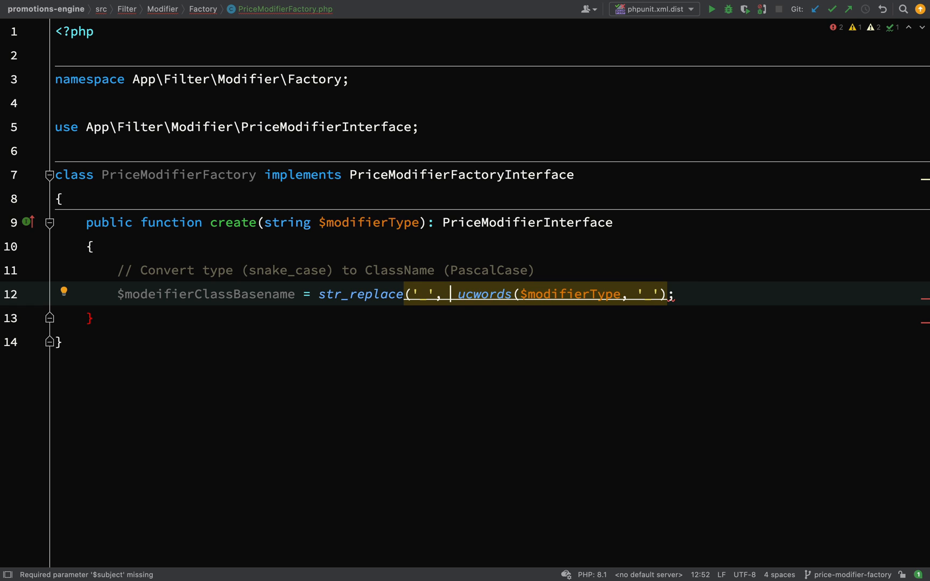
pyautogui.write("'',")
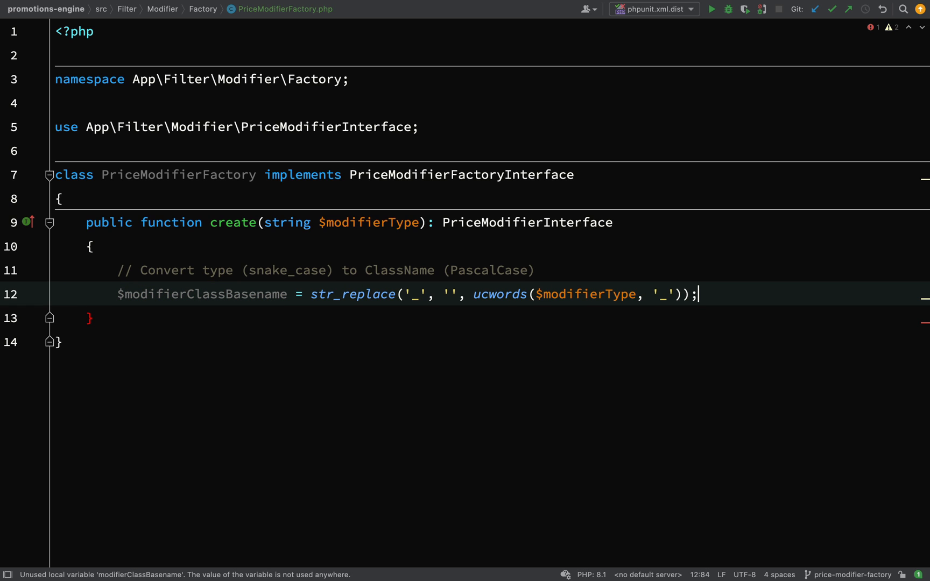
pyautogui.doubleClick(201, 295)
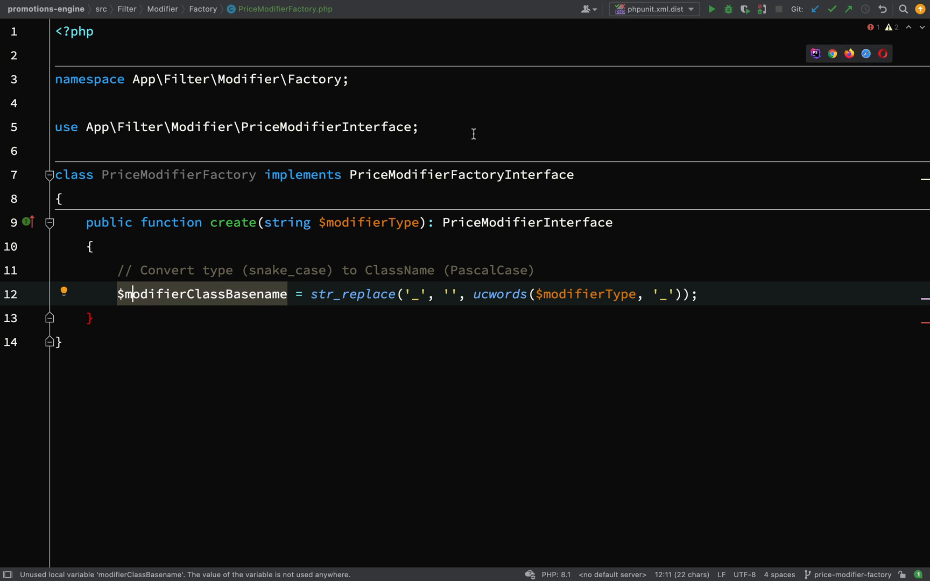
pyautogui.doubleClick(461, 174)
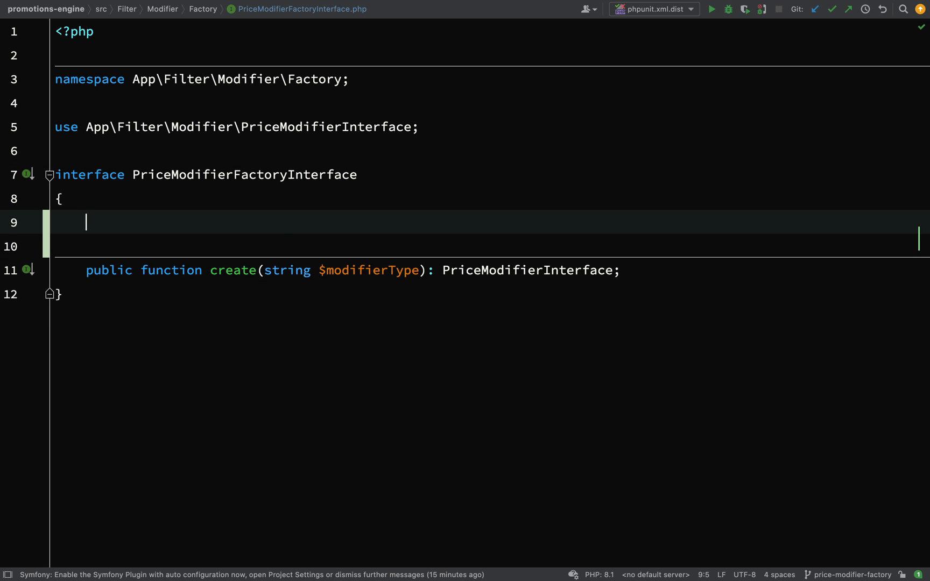
# Declare const PRICE_MODIFIER_NAMESPACE = "App\Filters\Modifiers\\" in the interface, then reopen PriceModifierFactory.
pyautogui.write('const PRICE_MODIFIER_NAMESPACE =')
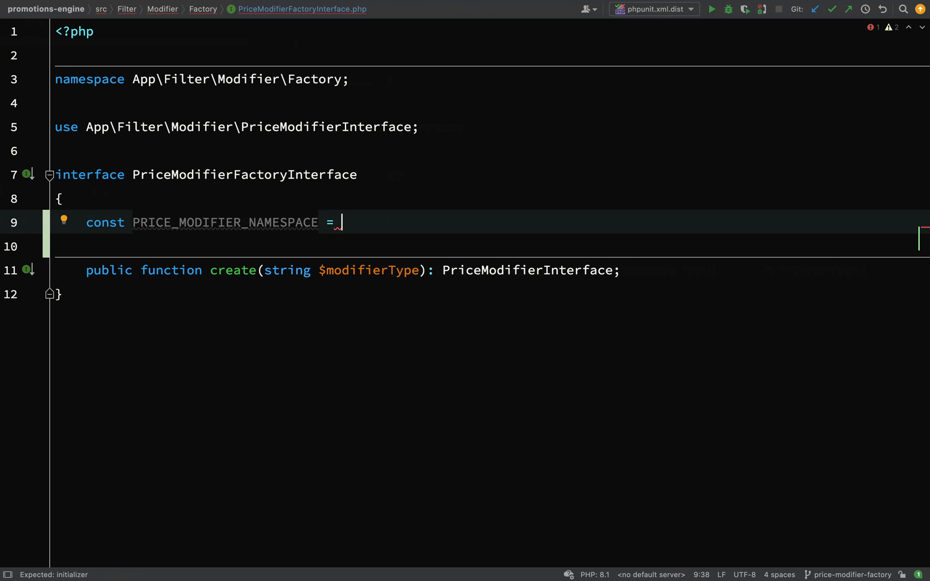
pyautogui.write('"App\\Filters\\Modifiers\\\\";')
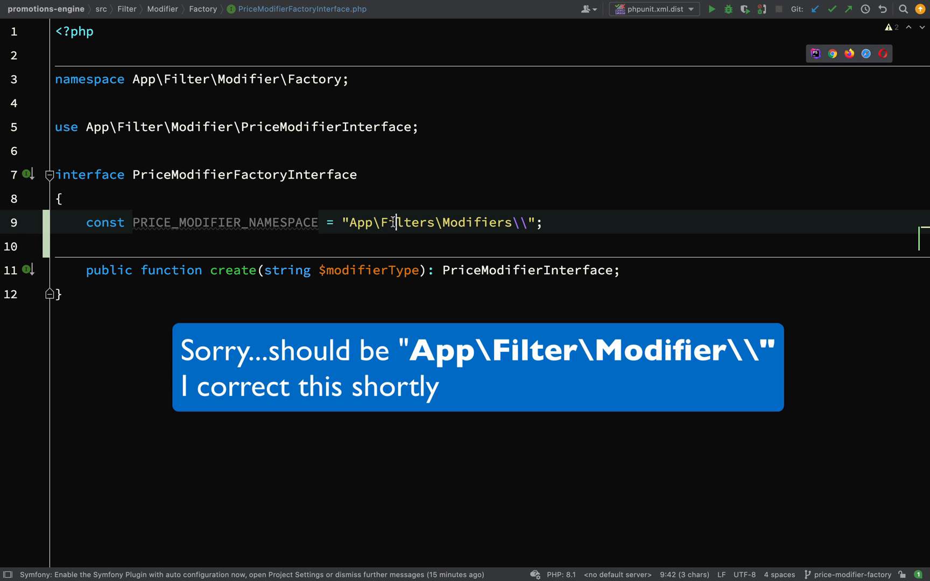
pyautogui.doubleClick(477, 222)
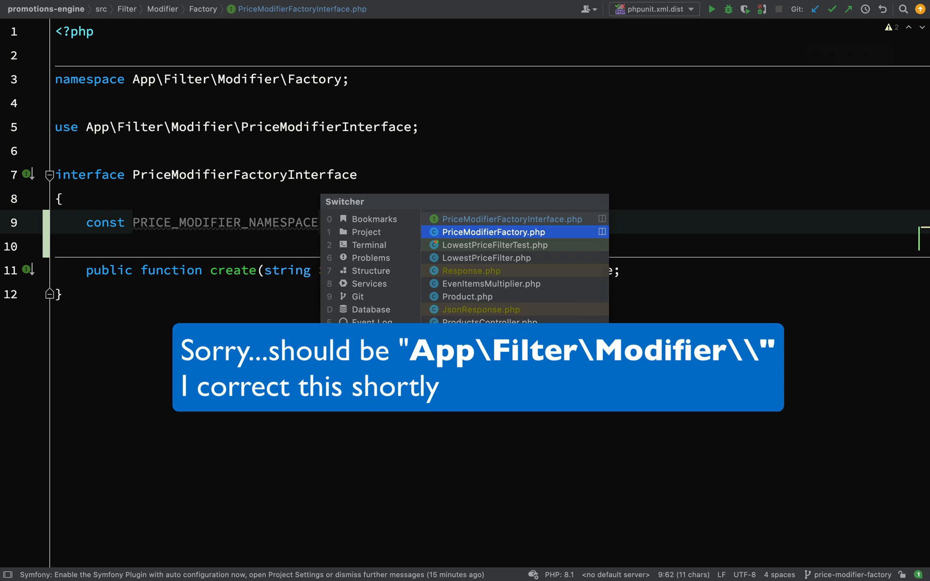
pyautogui.click(491, 231)
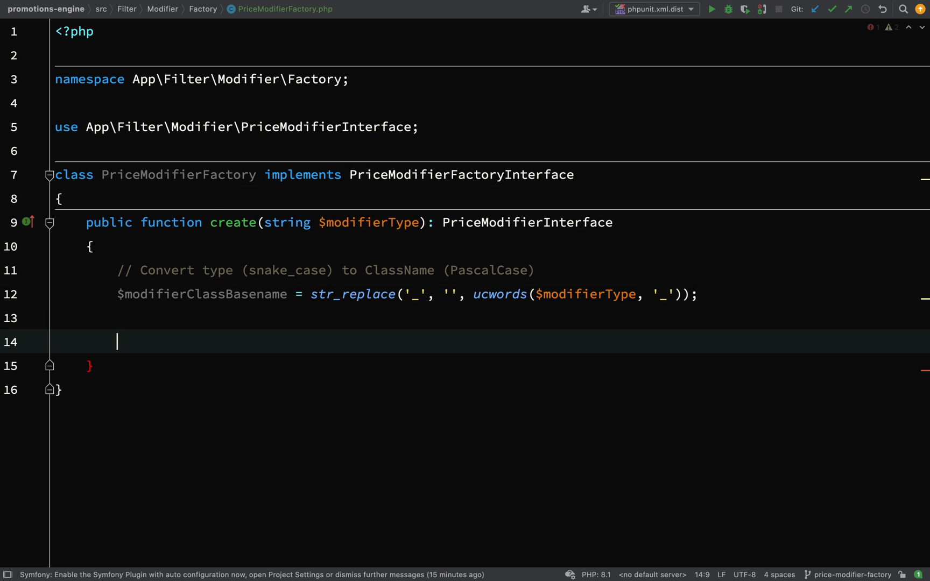
# In create(), assign $modifier = self::PRICE_MODIFIER_NAMESPACE . $modifierClassBasename;.
pyautogui.write('$')
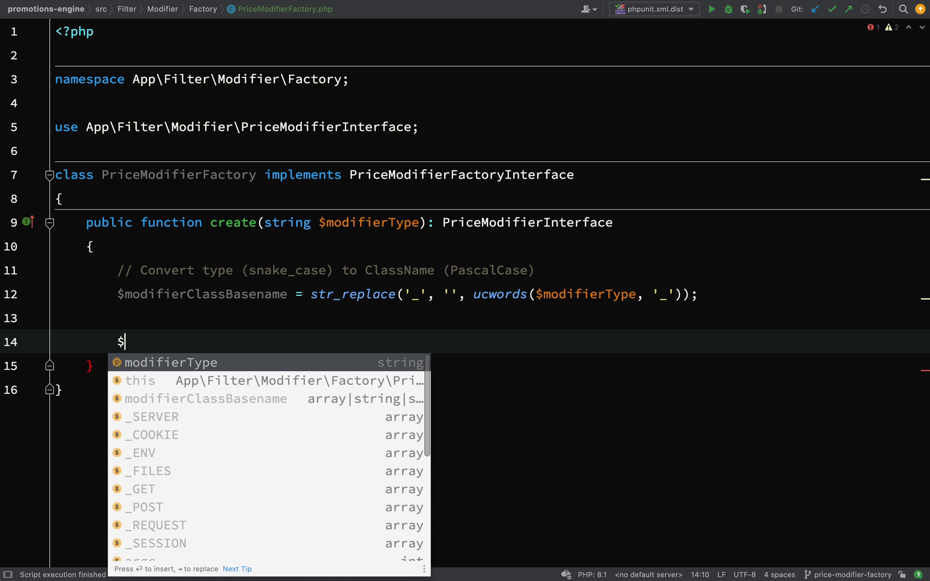
pyautogui.press('Escape')
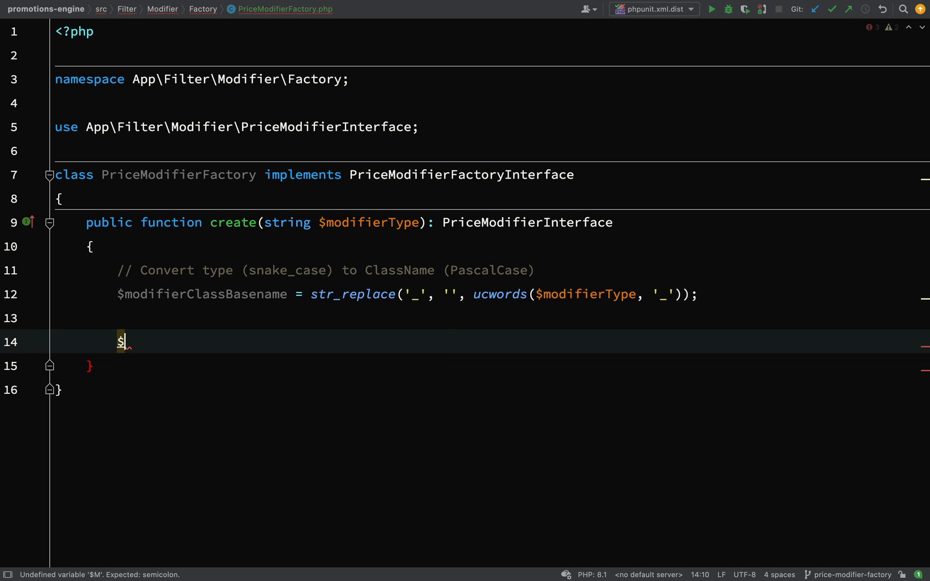
pyautogui.write('modifier = self::PRICE_MODIFIER_NAMESPACE .')
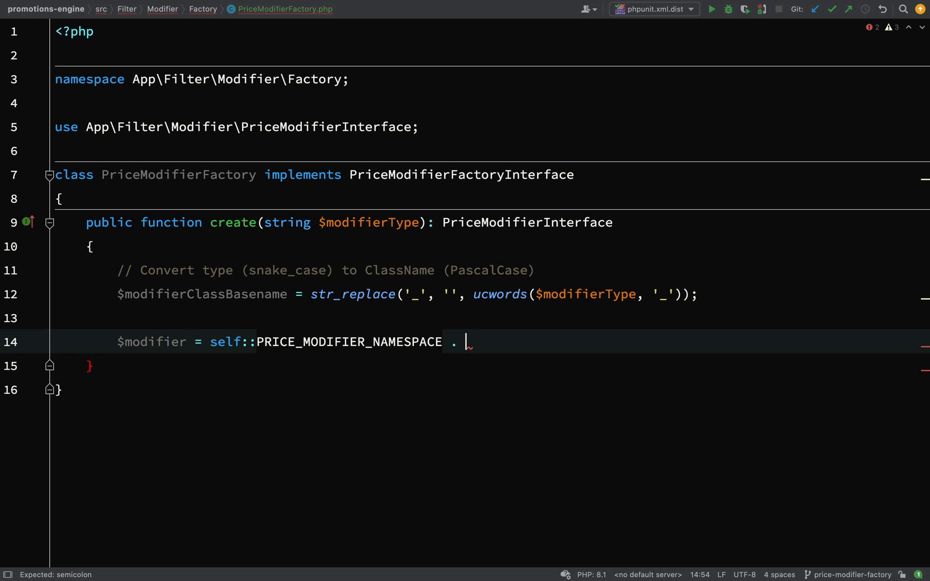
pyautogui.write('$modifierClassBasename;')
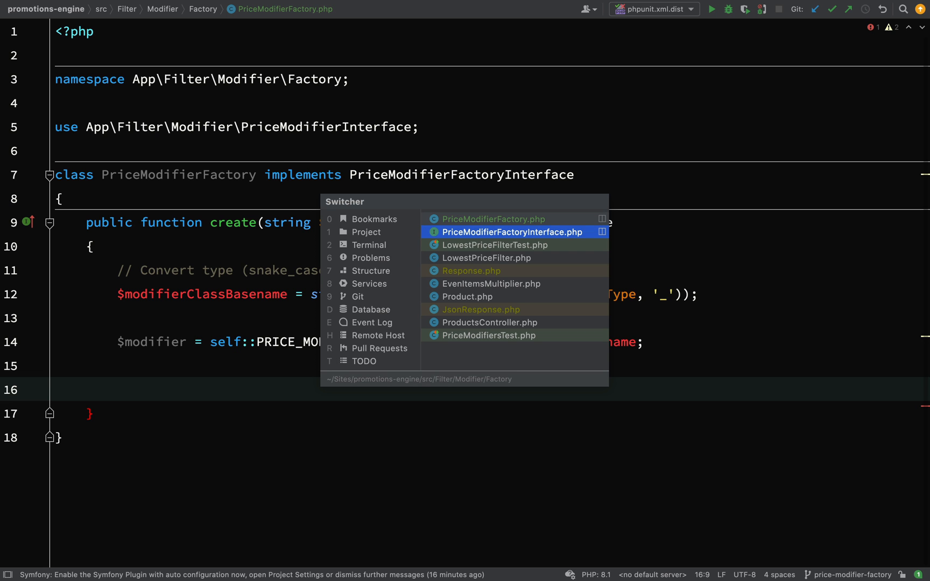
# Check the date_range_multiplier type in LowestPriceFilterTest, then go back to PriceModifierFactory.
pyautogui.click(495, 245)
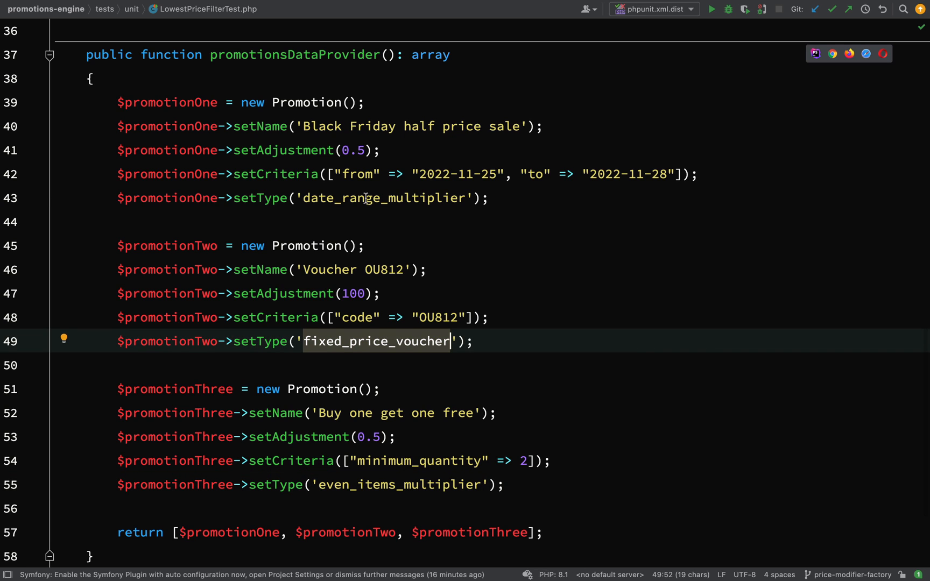
pyautogui.click(366, 198)
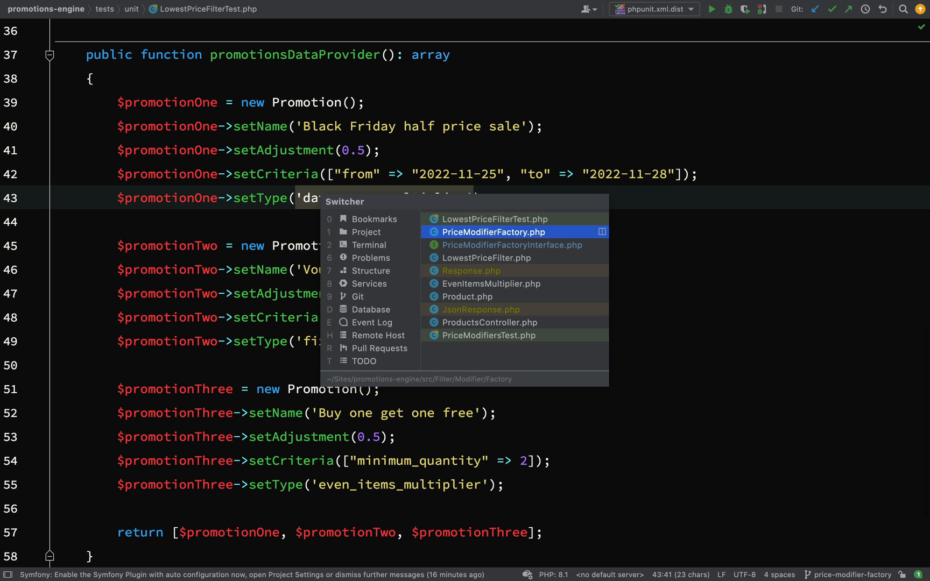
pyautogui.click(493, 232)
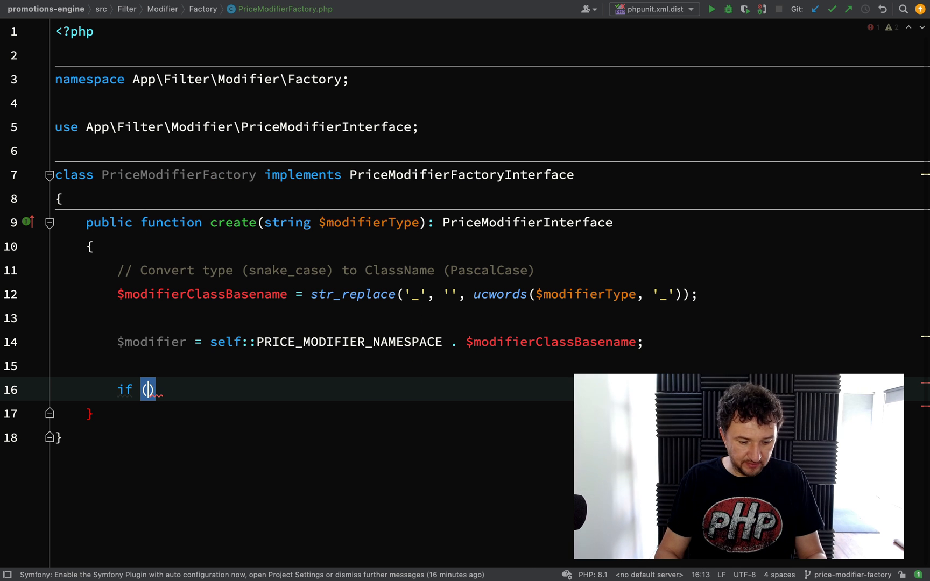
# Add if (!class_exists($modifier)) throwing new ClassNotFoundException($modifier).
pyautogui.write('!clas')
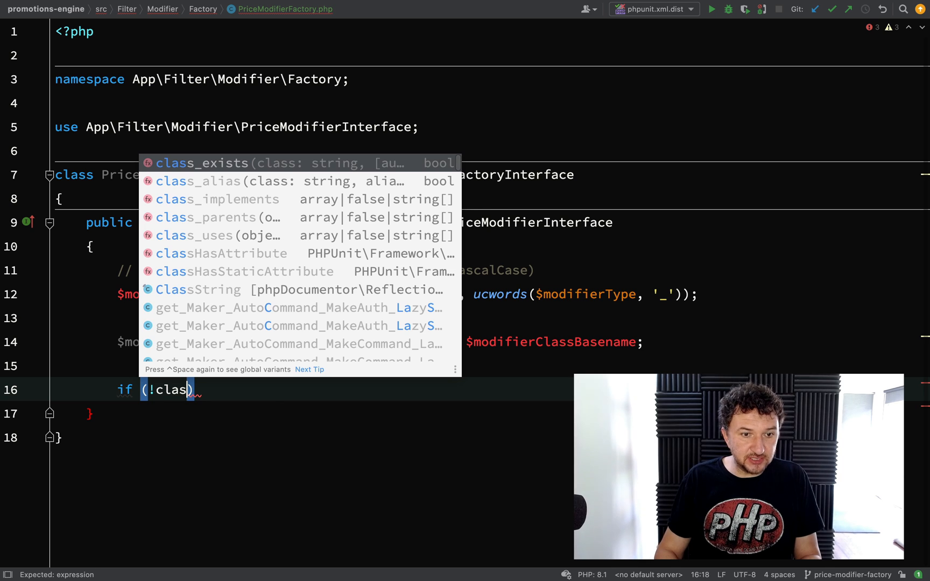
pyautogui.write('class_exists($modifier')
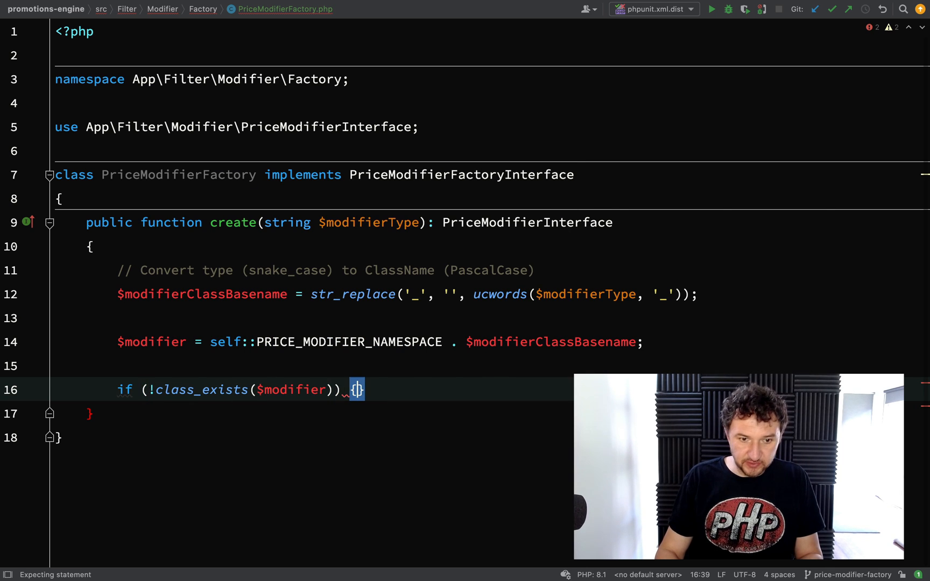
pyautogui.press('Enter')
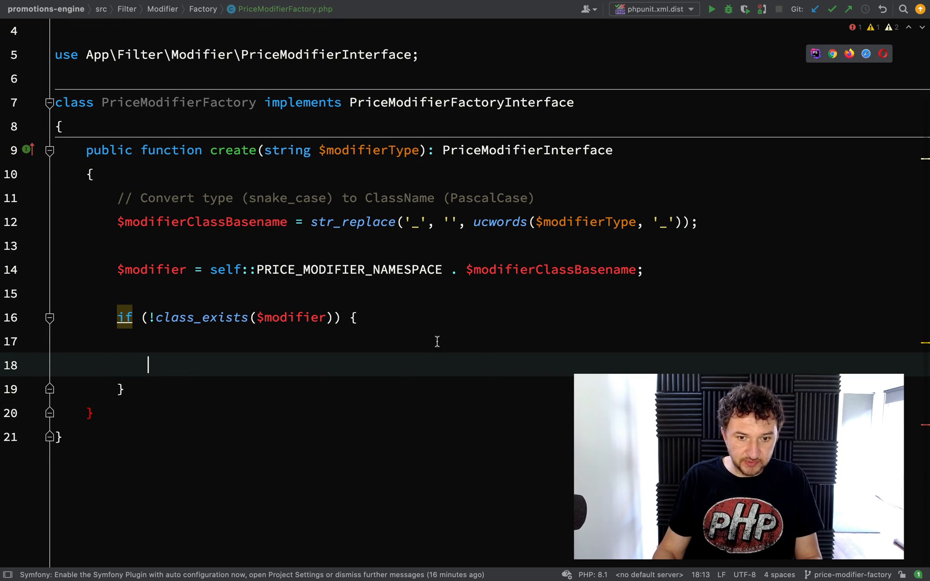
pyautogui.write('thro')
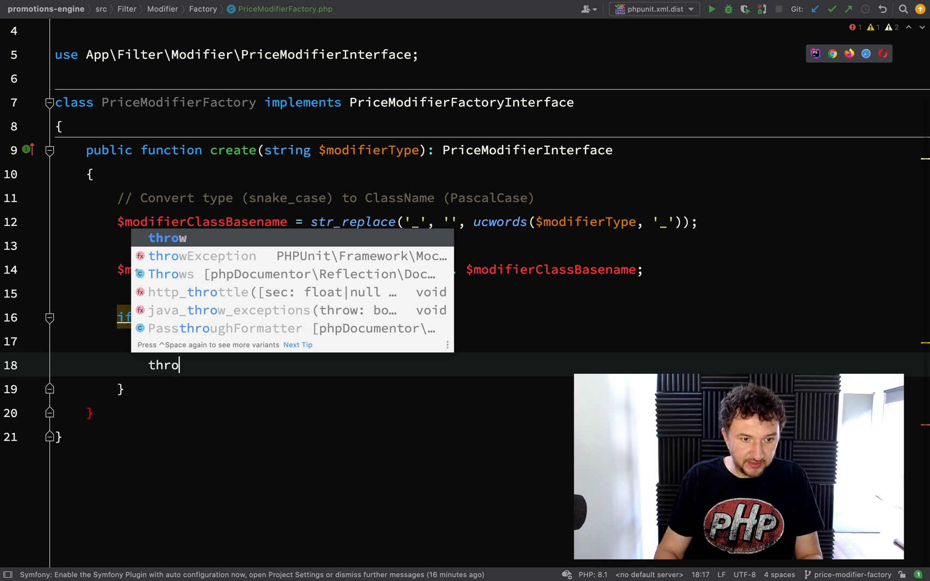
pyautogui.write('w')
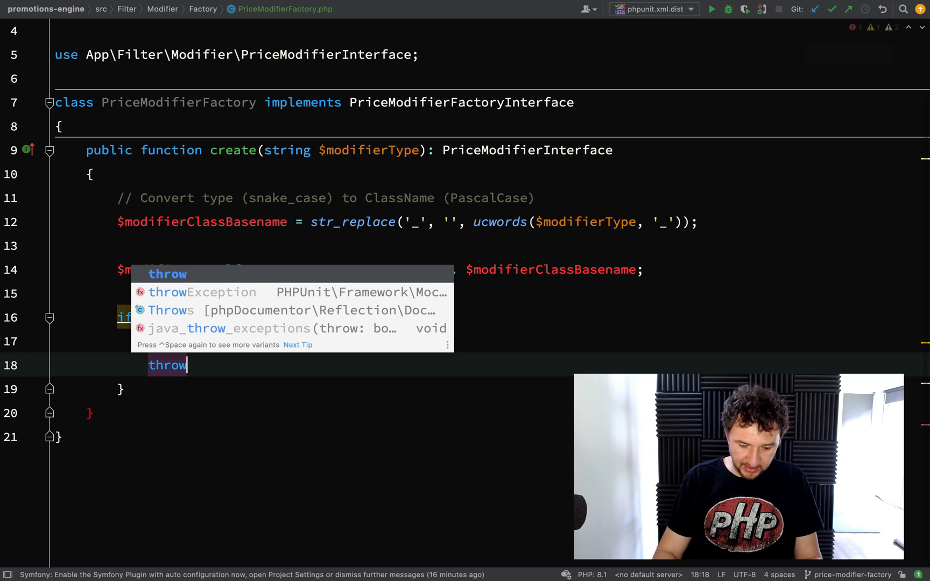
pyautogui.write('throw new')
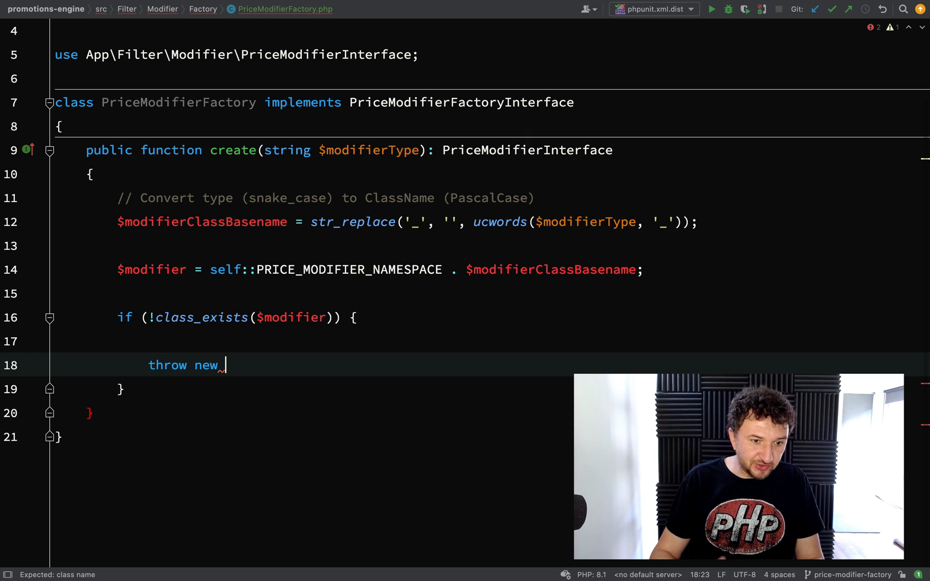
pyautogui.write('C')
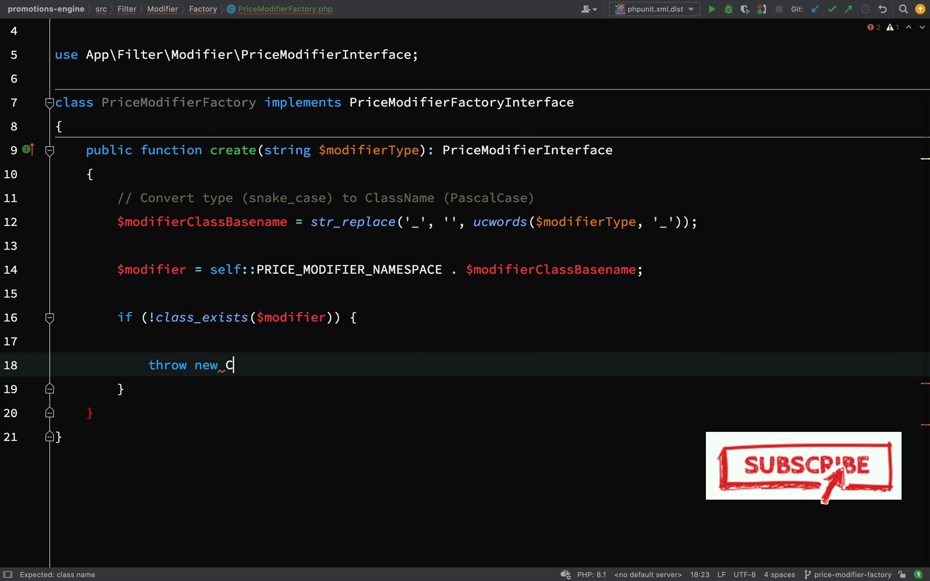
pyautogui.write('lassNotFoundException(')
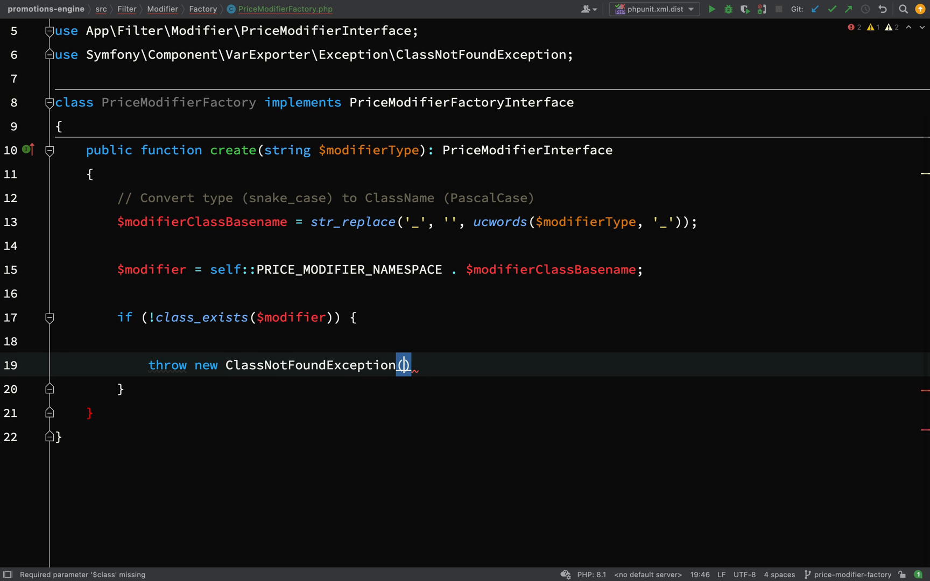
pyautogui.write('$')
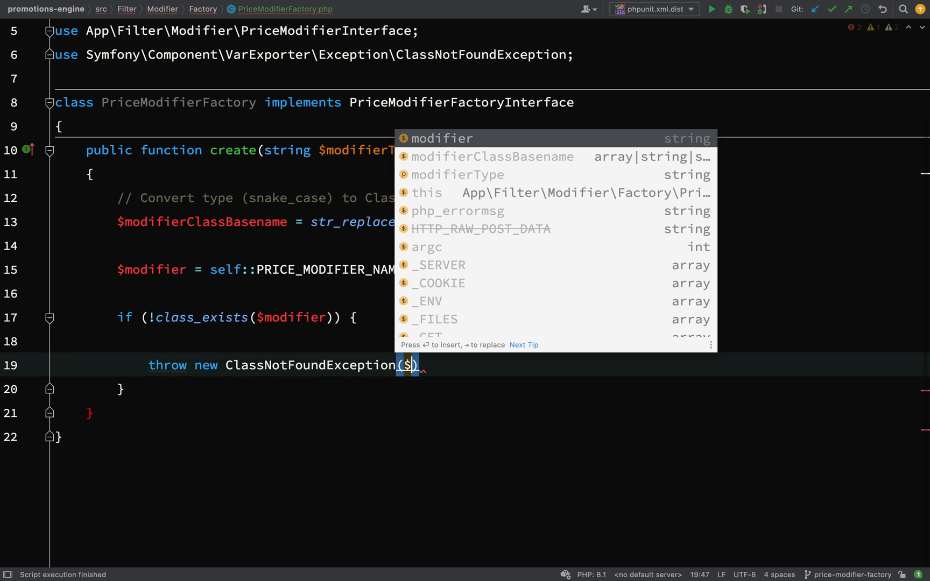
pyautogui.press('Tab')
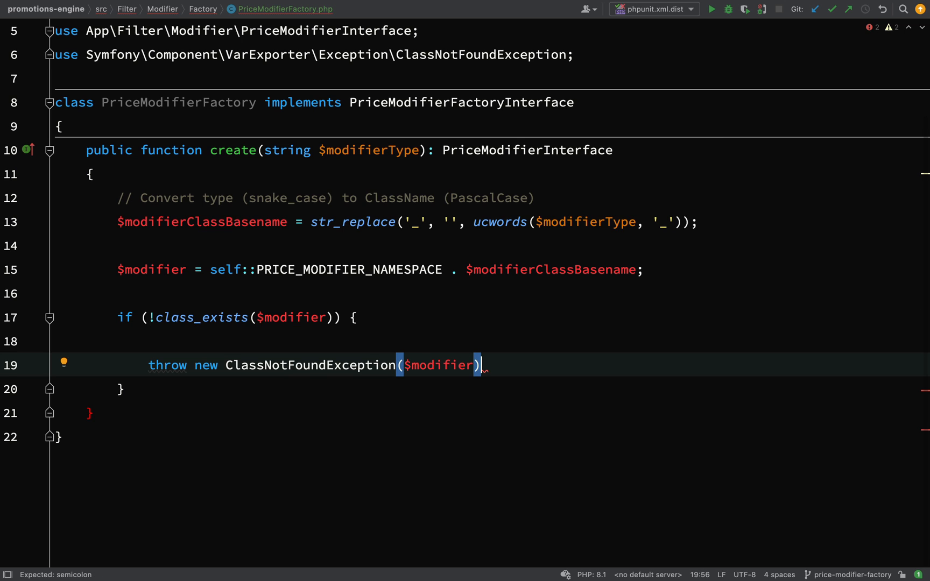
pyautogui.write(';')
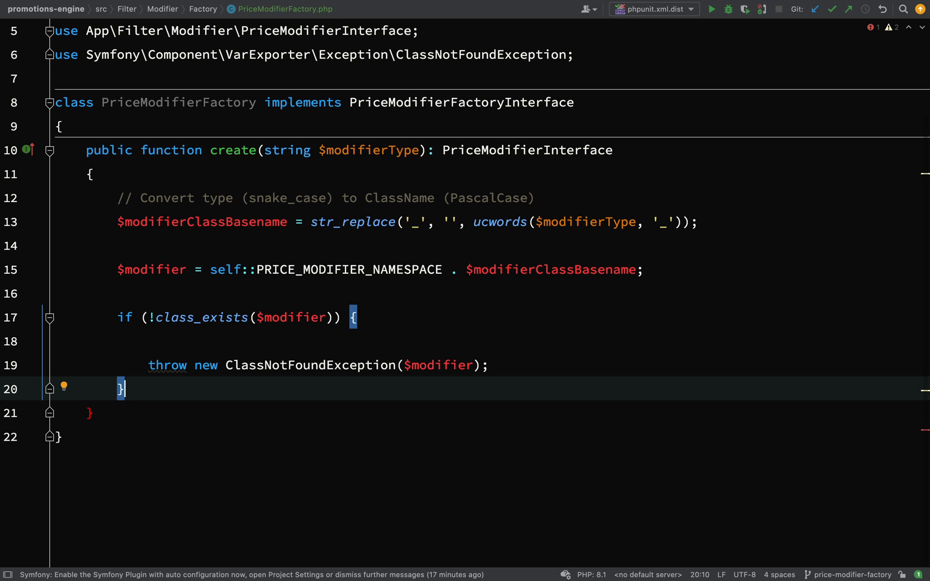
# After the if block, return new $modifier().
pyautogui.press('Enter')
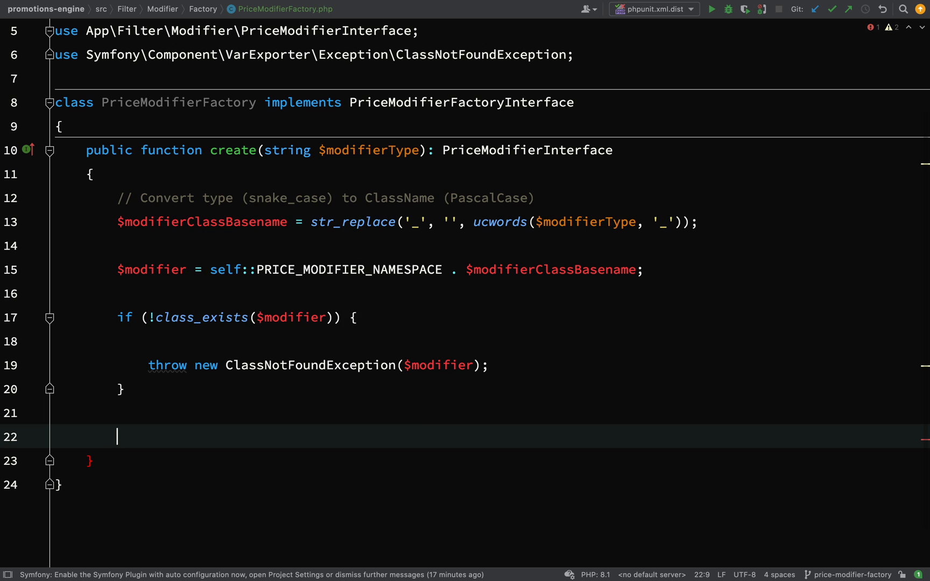
pyautogui.write('return')
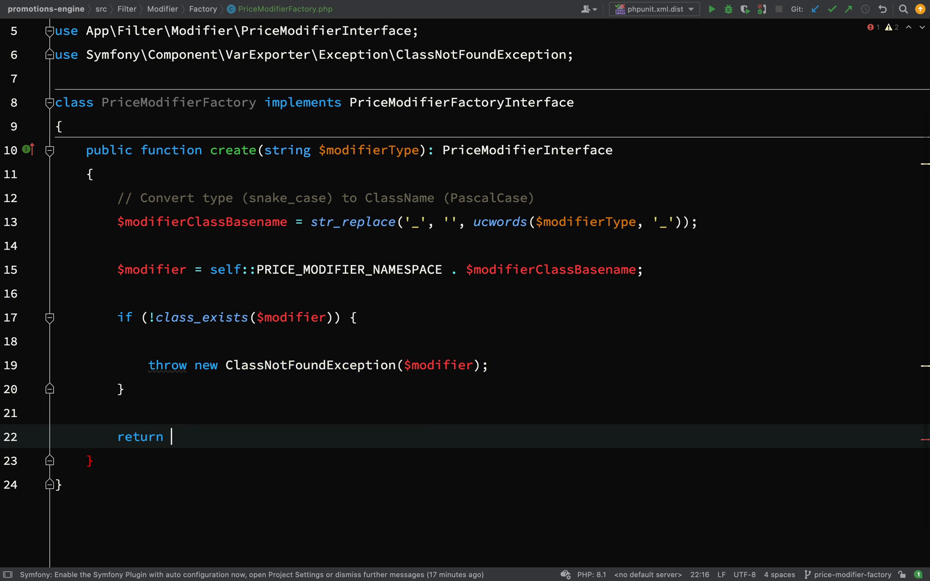
pyautogui.write('$modifier')
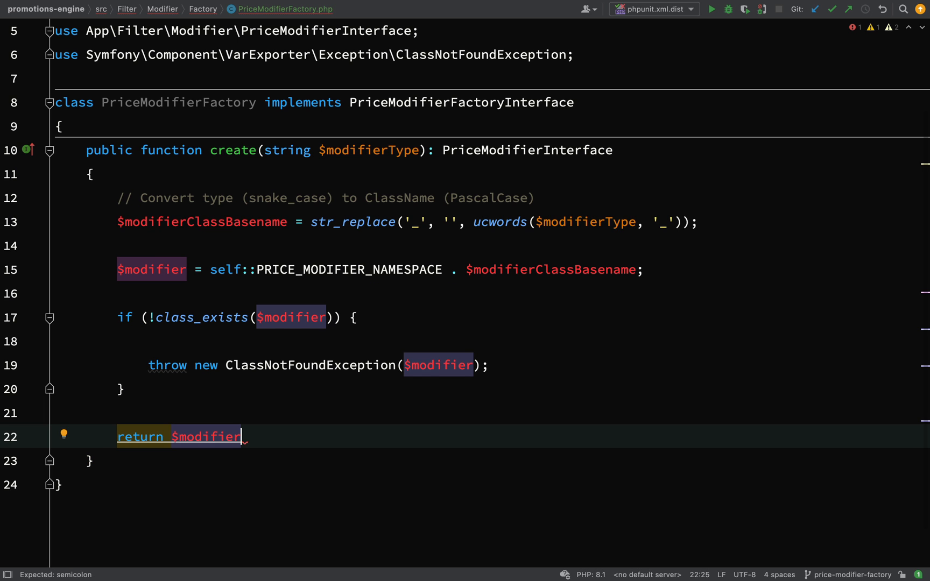
pyautogui.write('();')
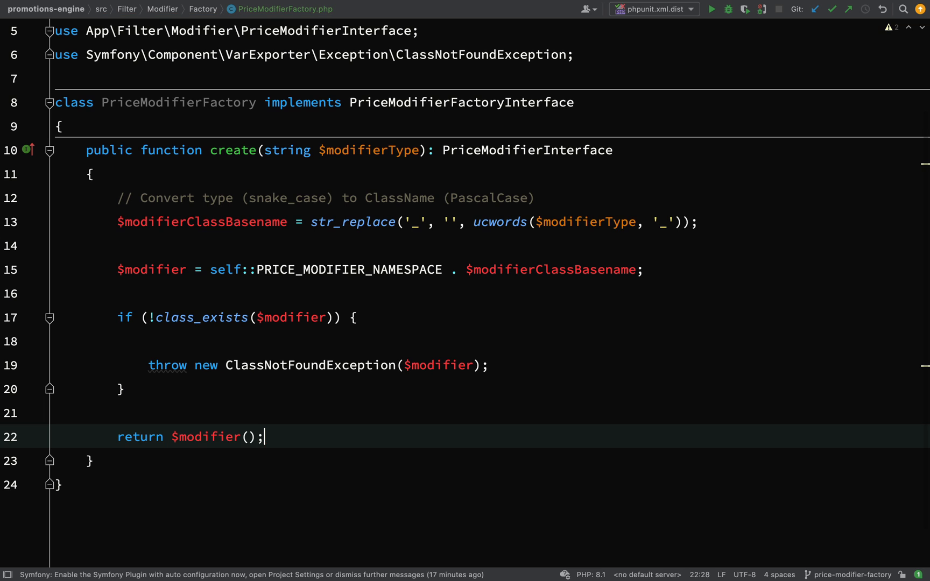
pyautogui.doubleClick(205, 437)
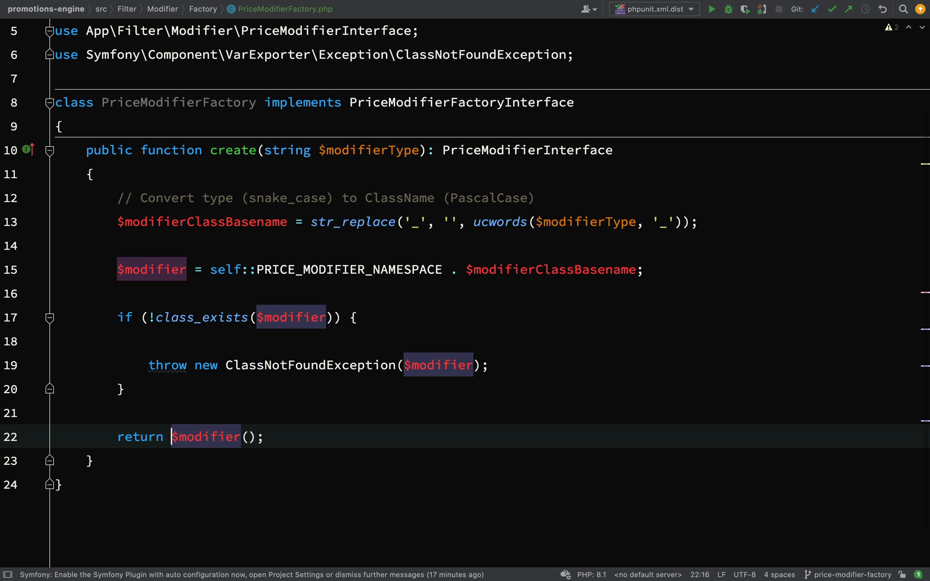
pyautogui.write('new')
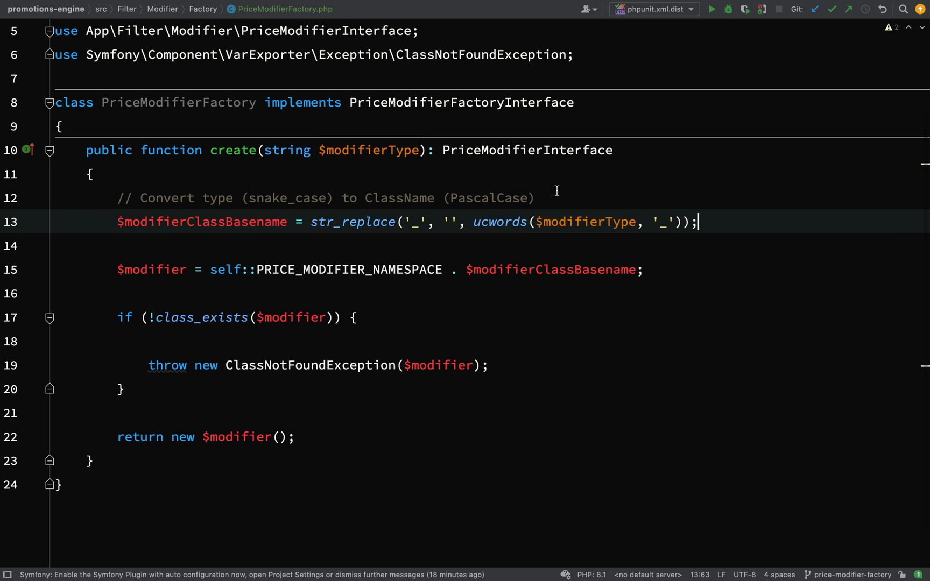
pyautogui.doubleClick(201, 222)
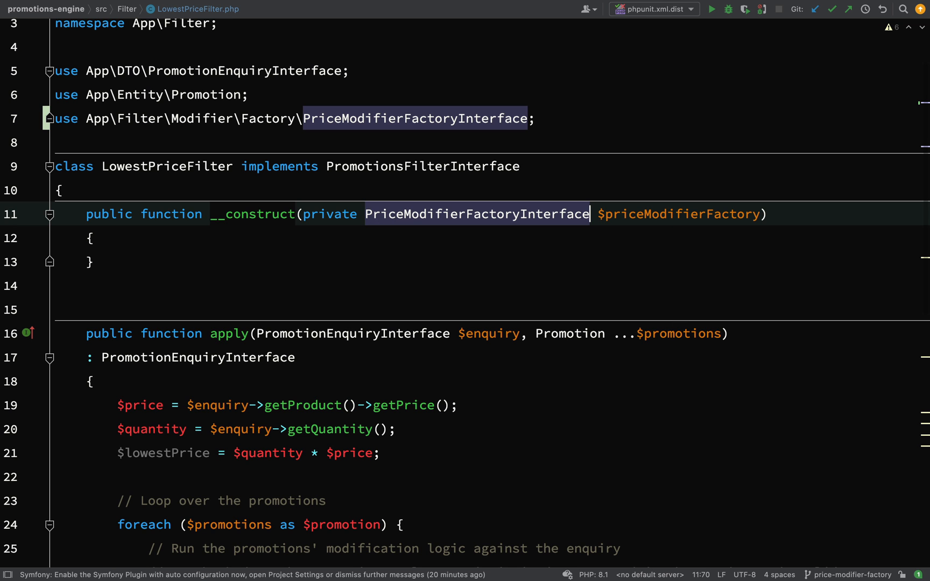
# Add a blank line after the priceModifierFactory->create call and start typing dd( to dump the modifier.
pyautogui.scroll(-3)
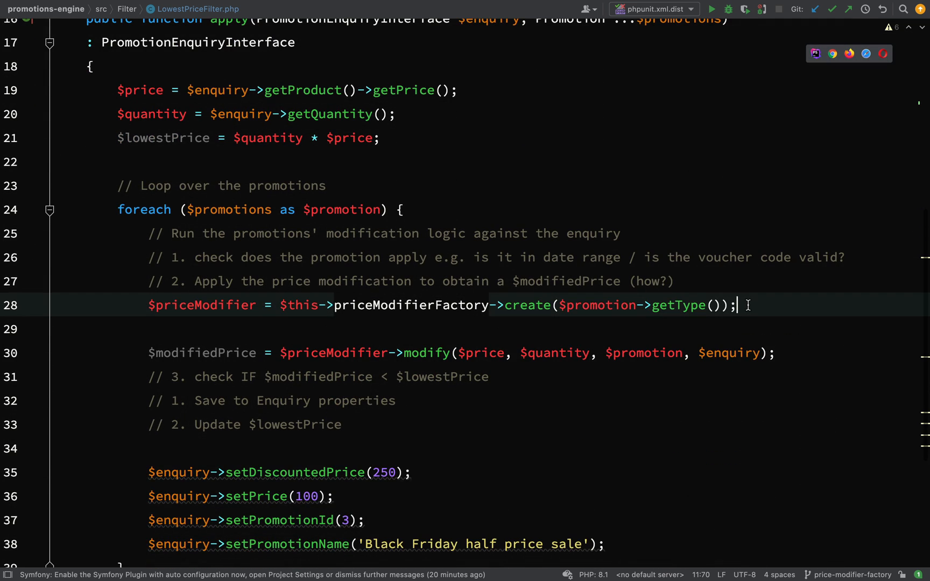
pyautogui.press('Enter')
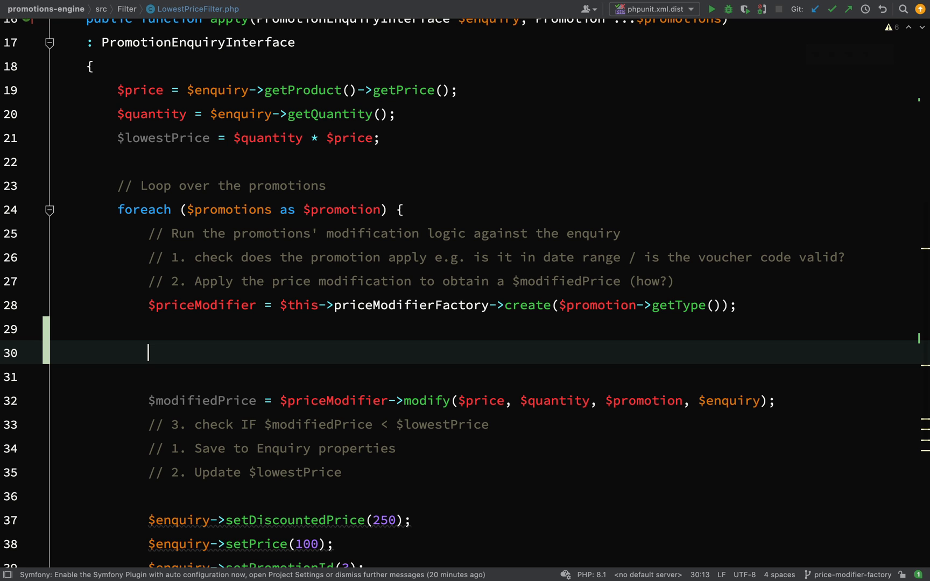
pyautogui.write('dd')
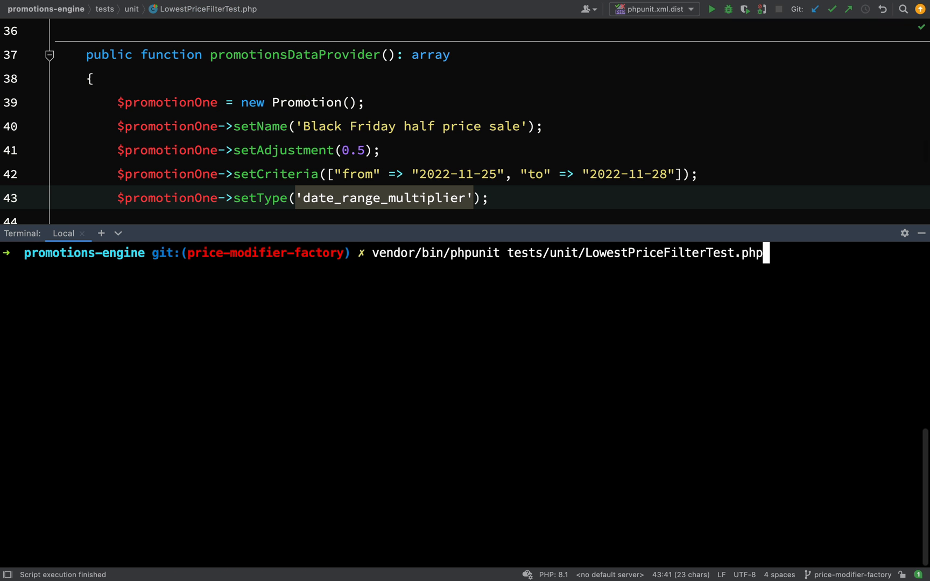
# Run phpunit on LowestPriceFilterTest.php and select the ClassNotFoundException name in the error.
pyautogui.press('Enter')
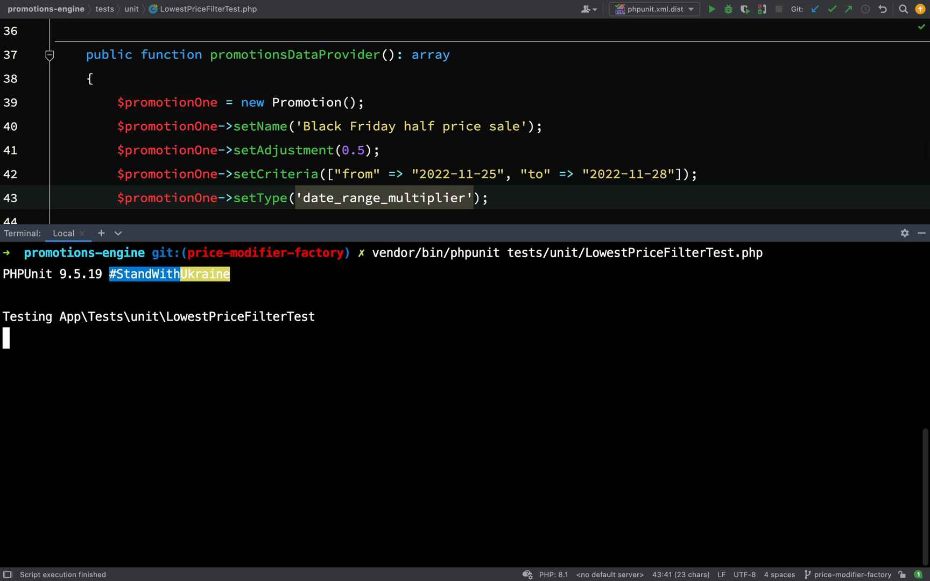
pyautogui.press('Enter')
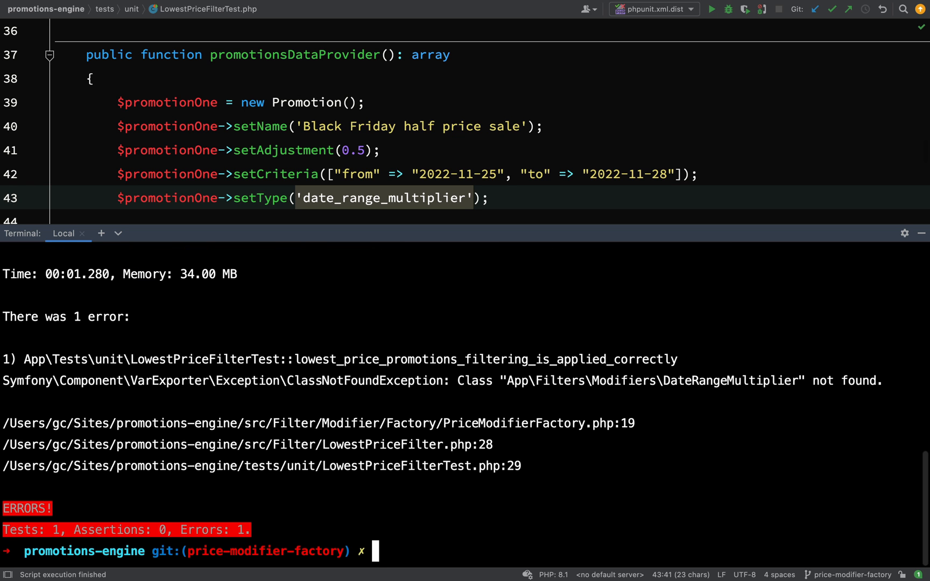
pyautogui.moveTo(298, 372)
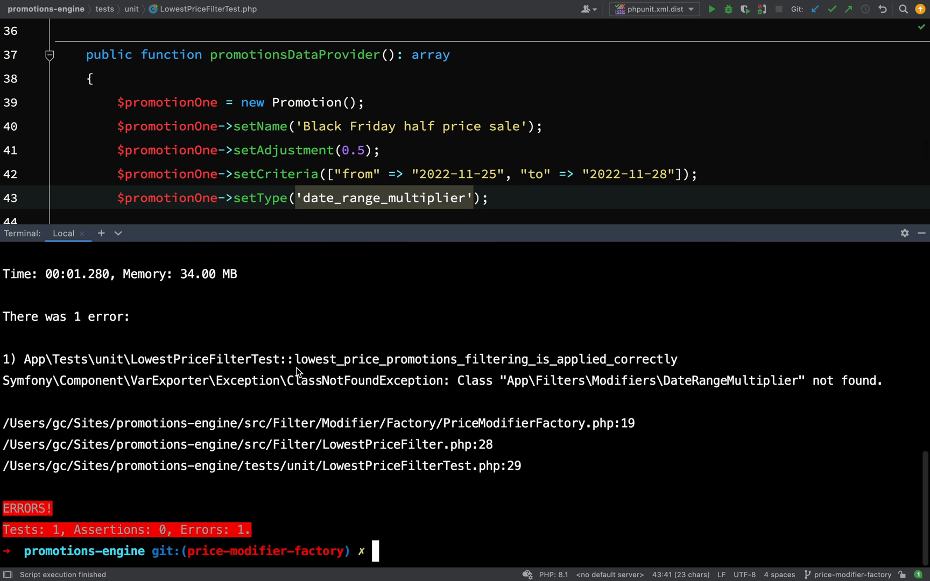
pyautogui.doubleClick(364, 380)
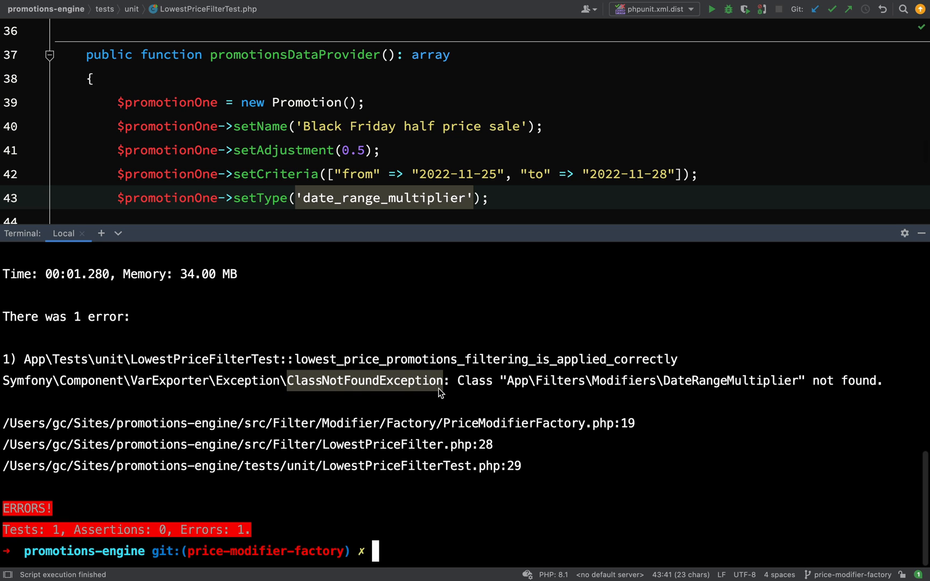
pyautogui.moveTo(514, 389)
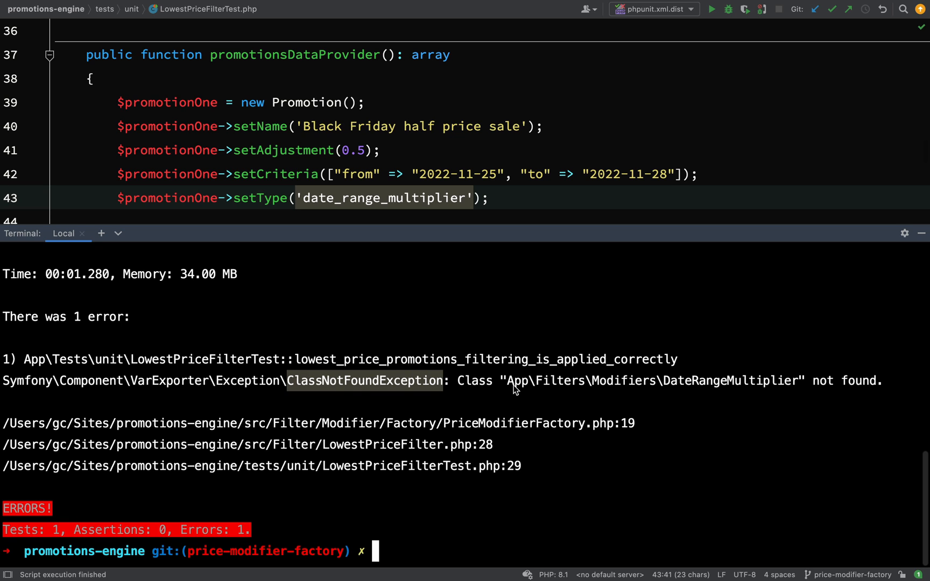
pyautogui.moveTo(751, 386)
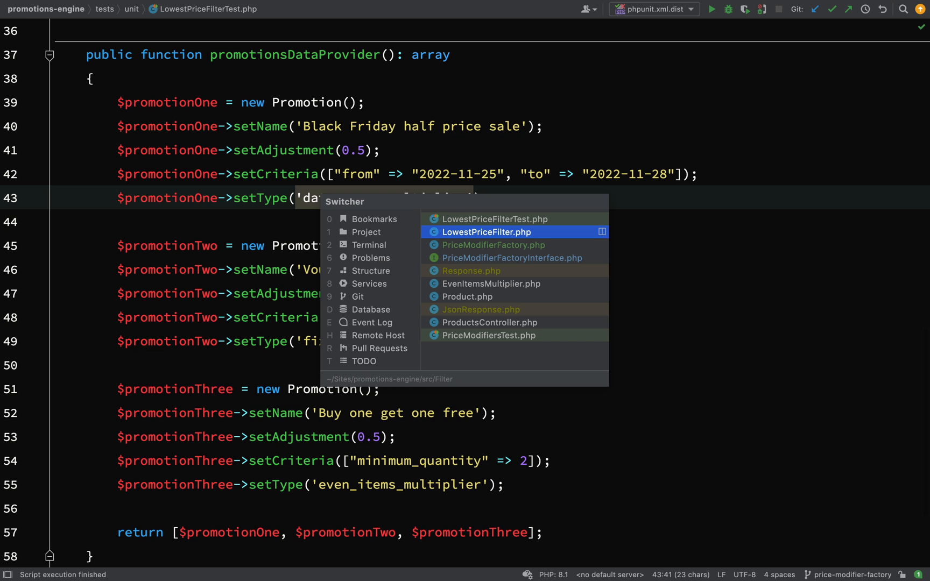
# Switch to PriceModifierFactory.php and select text in its code.
pyautogui.click(493, 244)
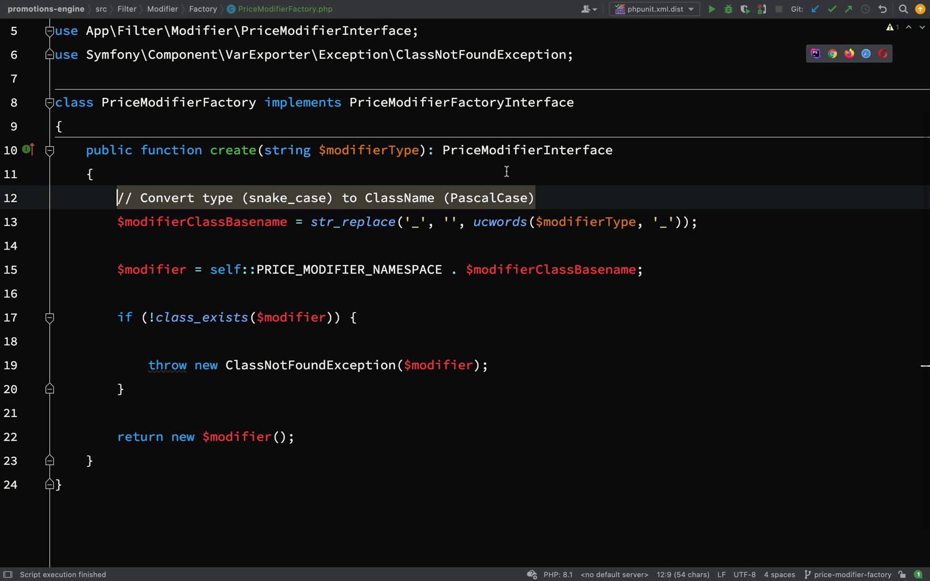
pyautogui.doubleClick(488, 102)
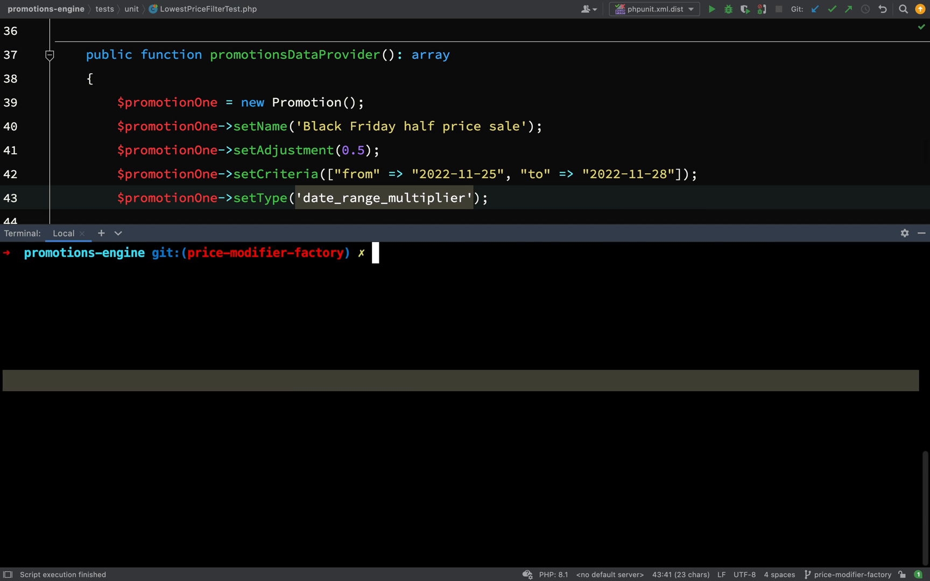
# Run vendor/bin/phpunit tests/unit/LowestPriceFilterTest.php again, getting a FixedPriceVoucher dump.
pyautogui.write('vendor/bin/phpunit tests/unit/LowestPriceFilterTest.php')
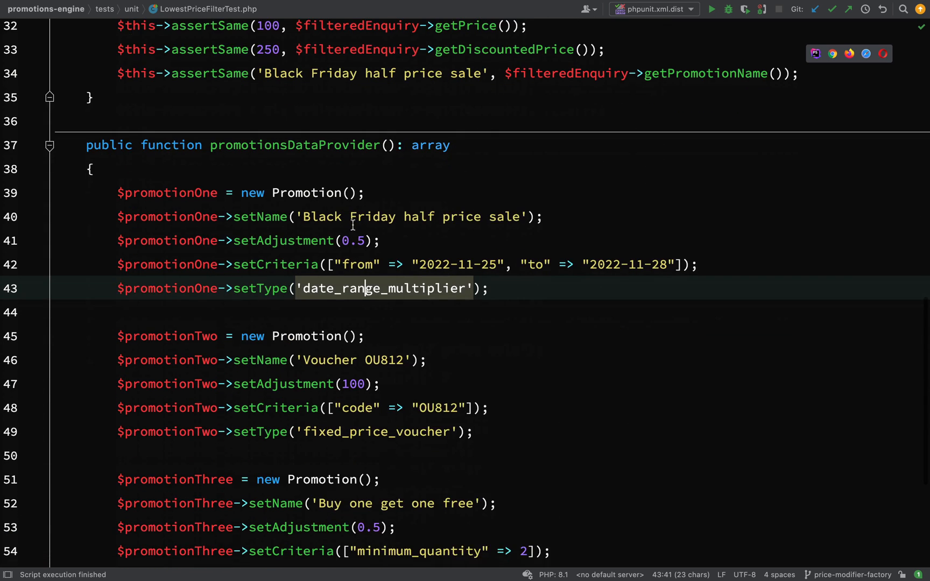
pyautogui.scroll(-3)
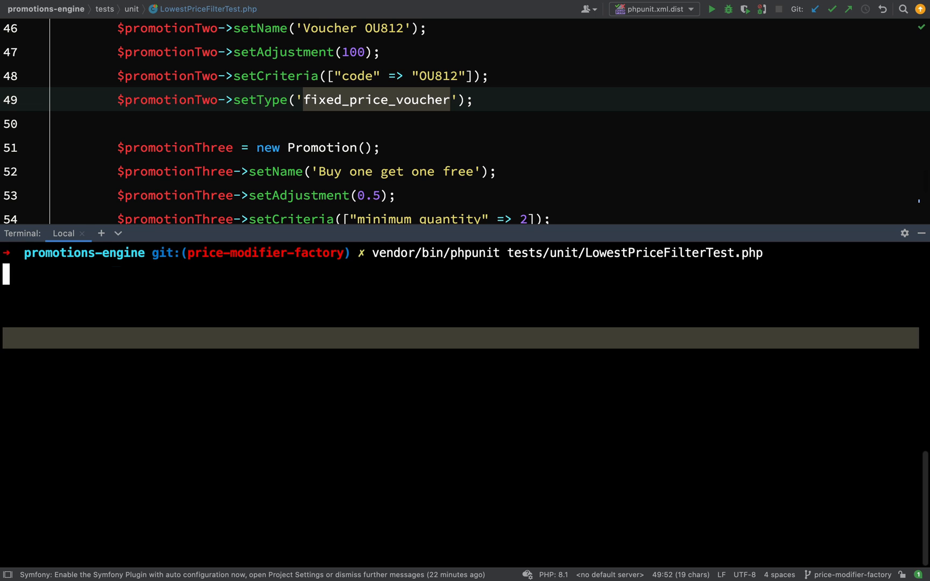
pyautogui.press('Enter')
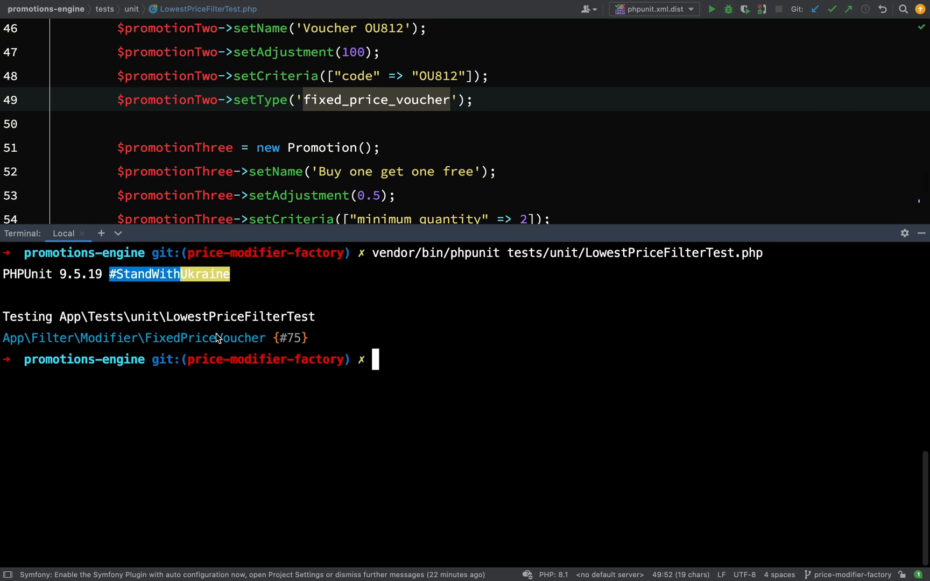
pyautogui.moveTo(269, 364)
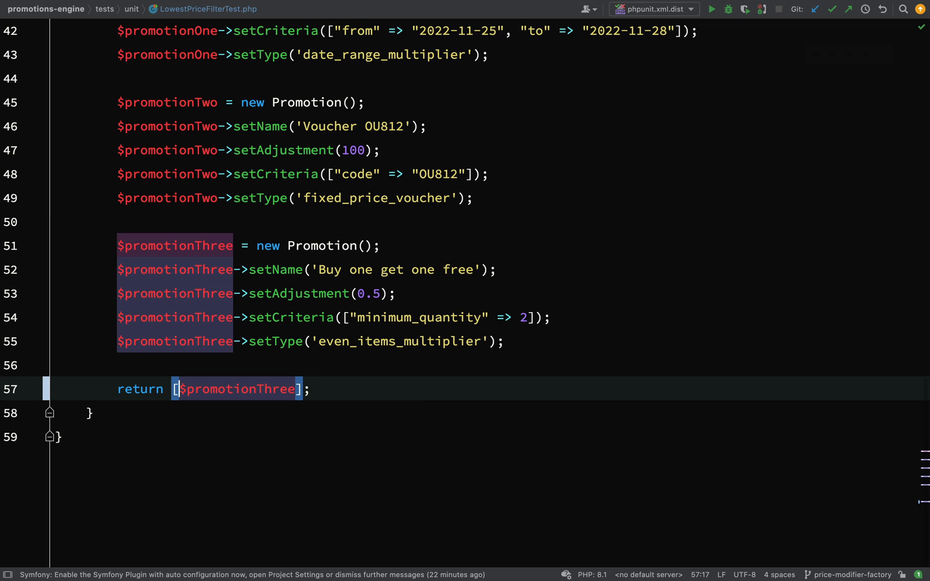
# Set the third promotion's type to odd_items_multiplier, rerun, and see OddItemsMultiplier not found.
pyautogui.click(442, 341)
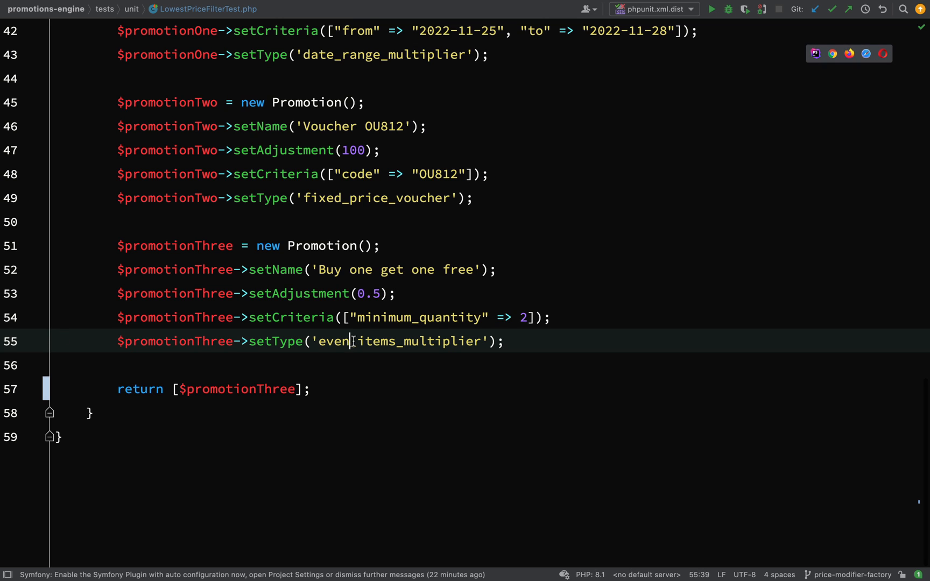
pyautogui.write('o')
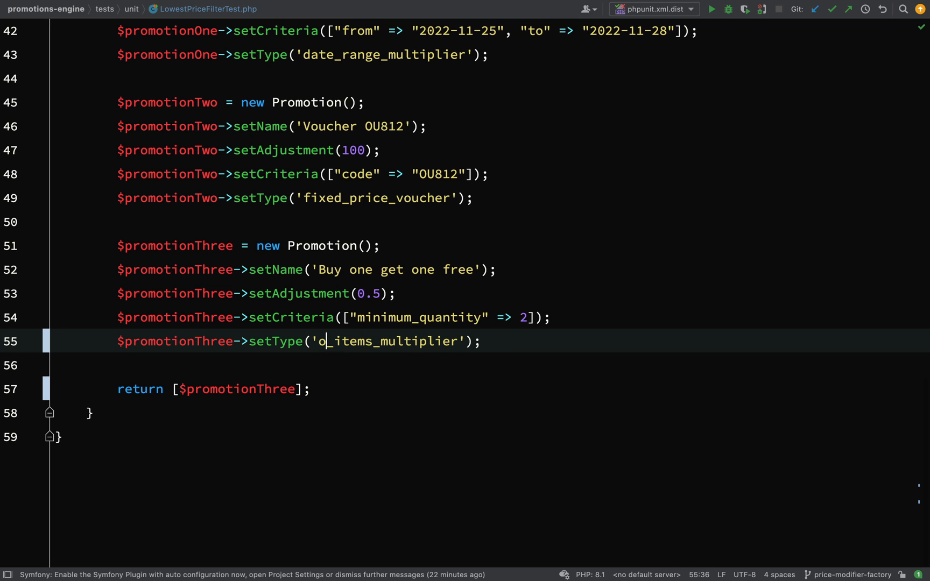
pyautogui.write('dd')
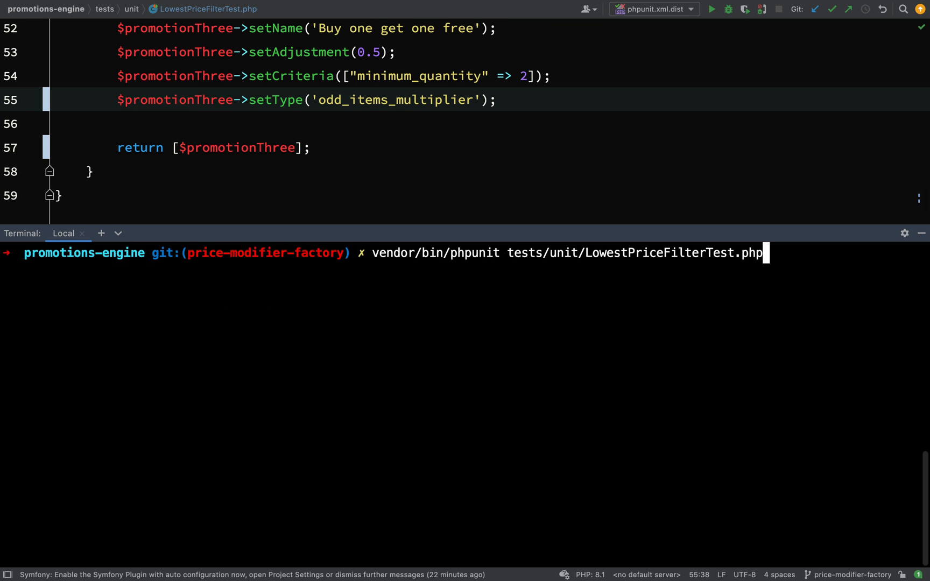
pyautogui.press('Enter')
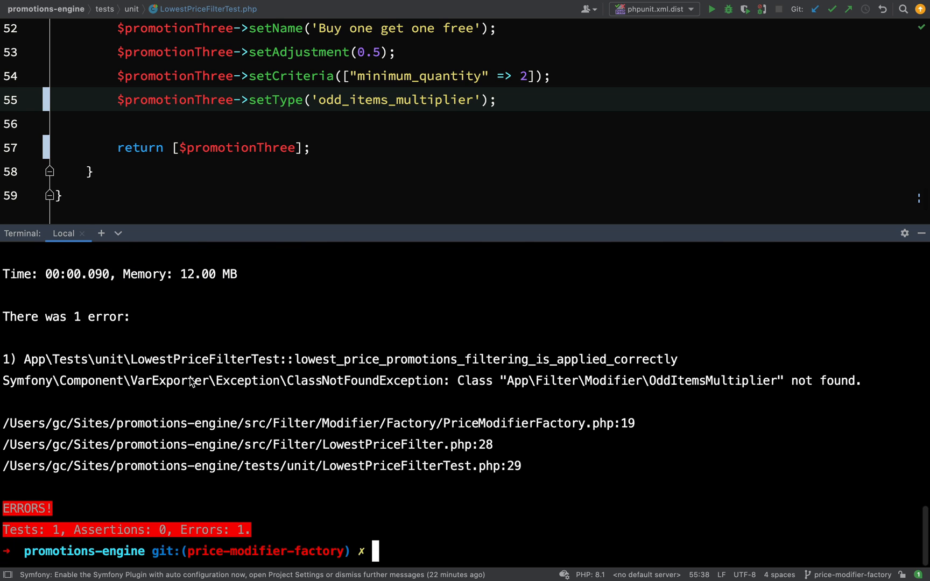
pyautogui.moveTo(245, 385)
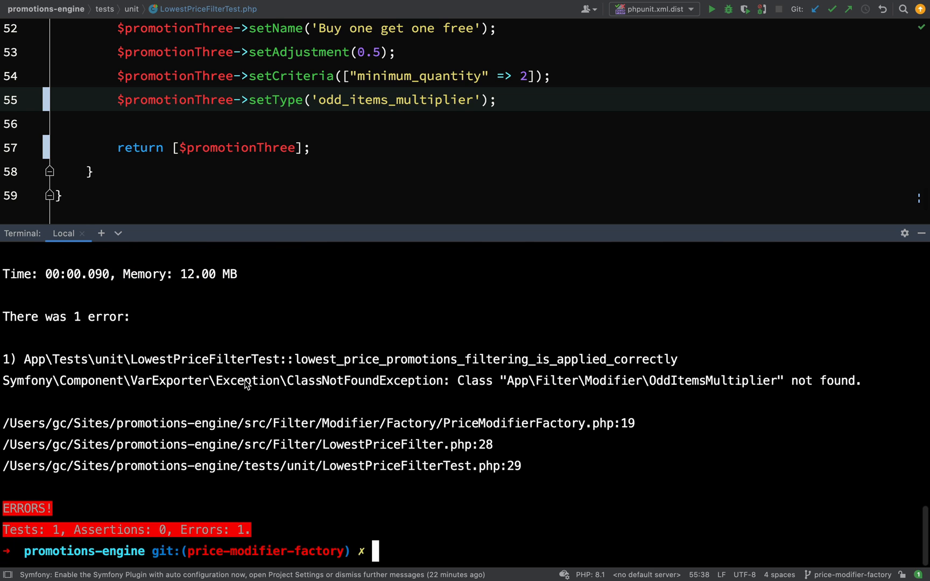
pyautogui.doubleClick(363, 381)
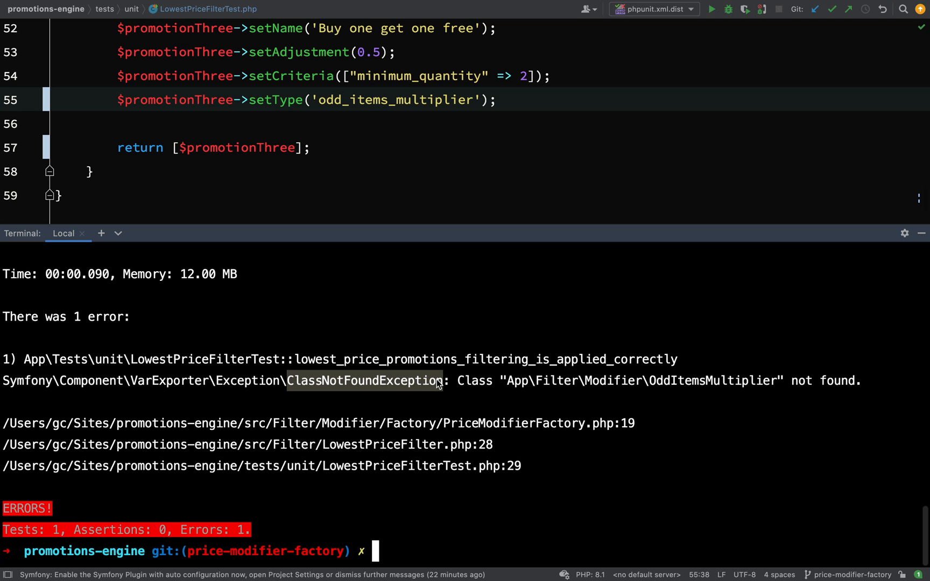
pyautogui.moveTo(626, 378)
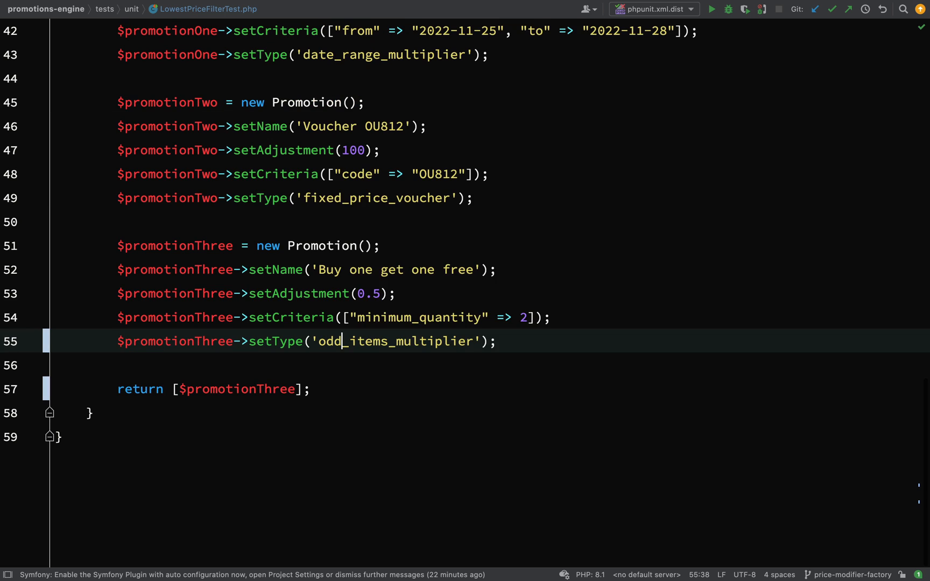
pyautogui.write('even')
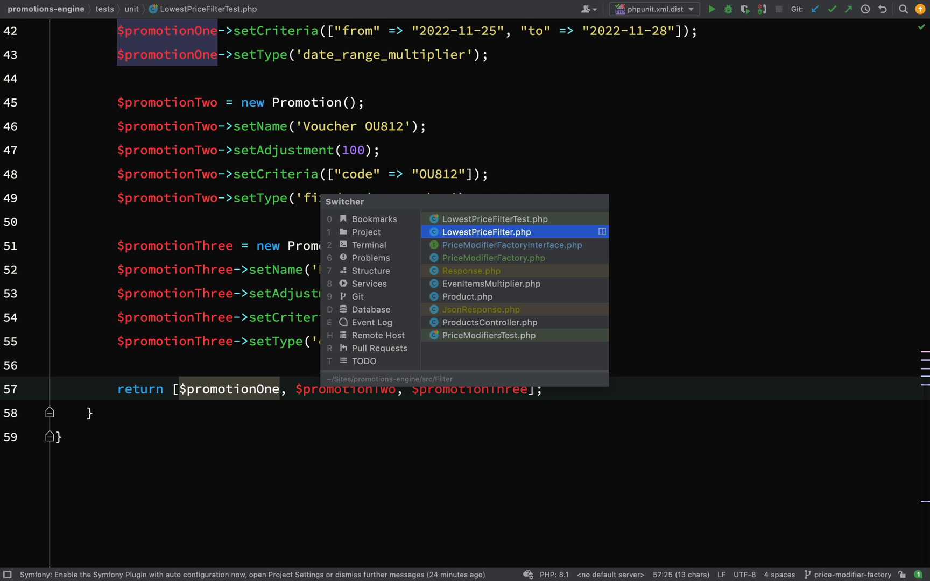
# Open LowestPriceFilter.php and review the modifiedPrice assignment line.
pyautogui.click(486, 232)
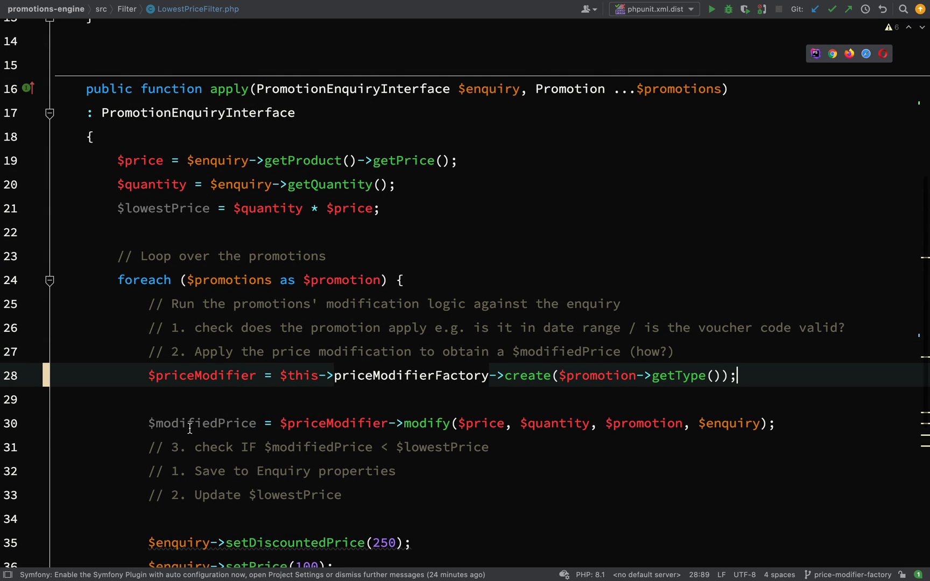
pyautogui.scroll(-3)
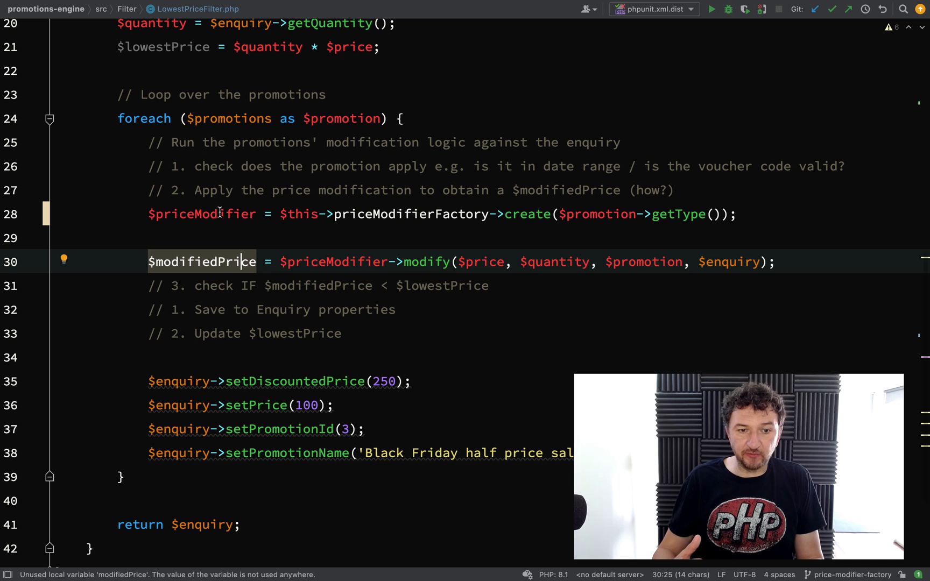
pyautogui.click(489, 286)
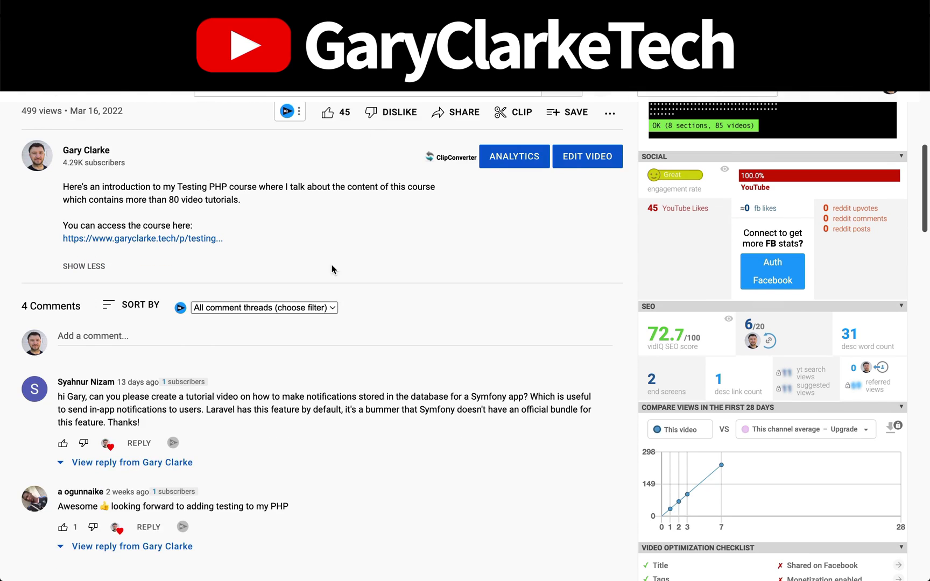
pyautogui.moveTo(199, 243)
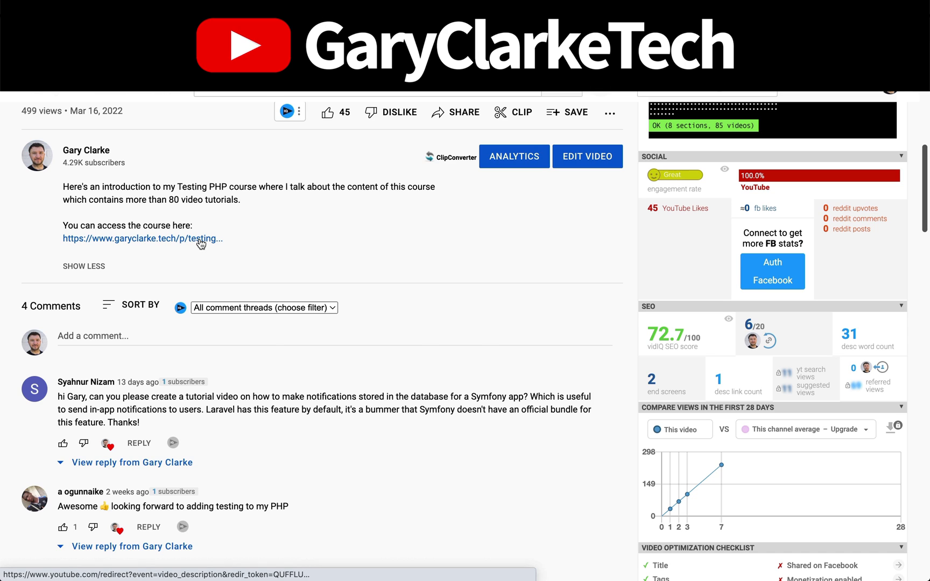
# Follow the garyclarke.tech link in the video description and scroll down the course page.
pyautogui.click(142, 239)
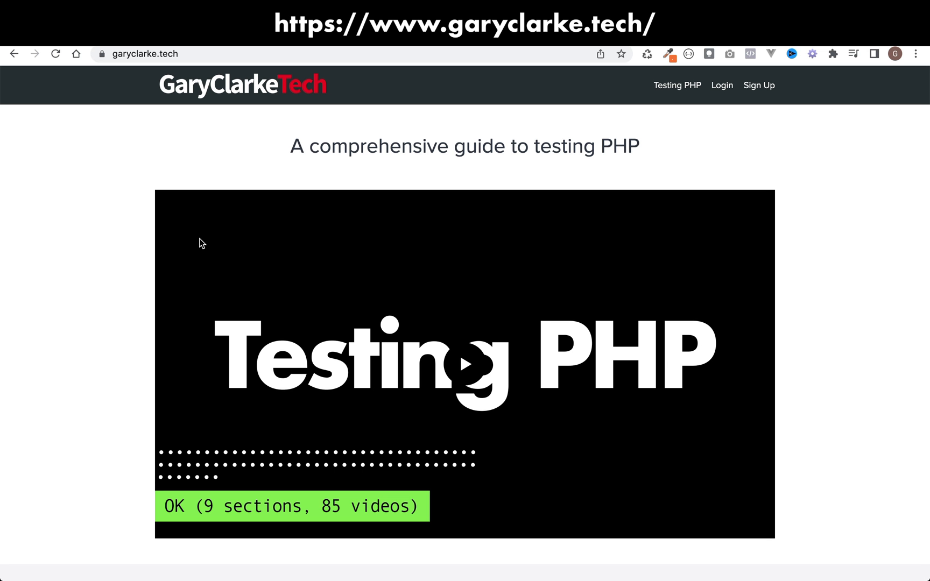
pyautogui.scroll(-3)
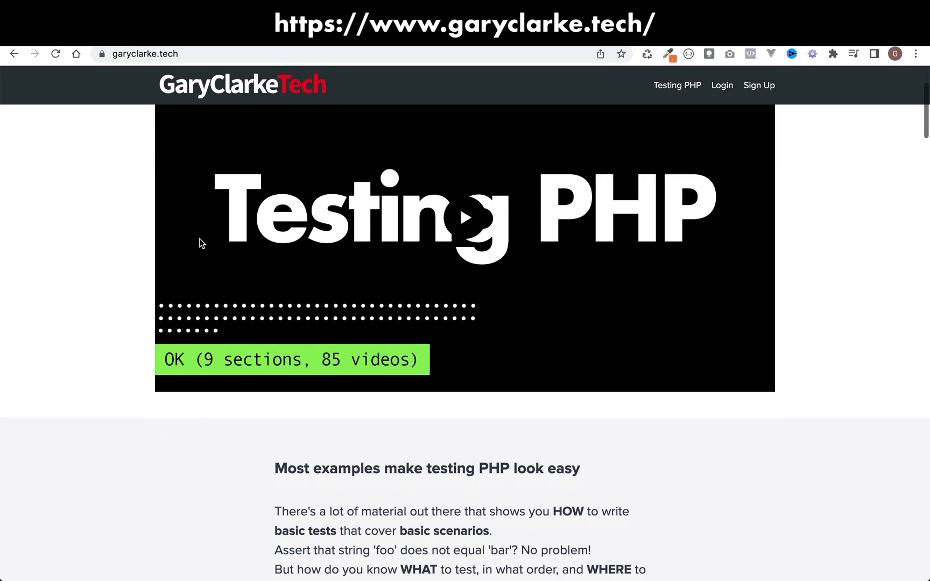
pyautogui.scroll(-3)
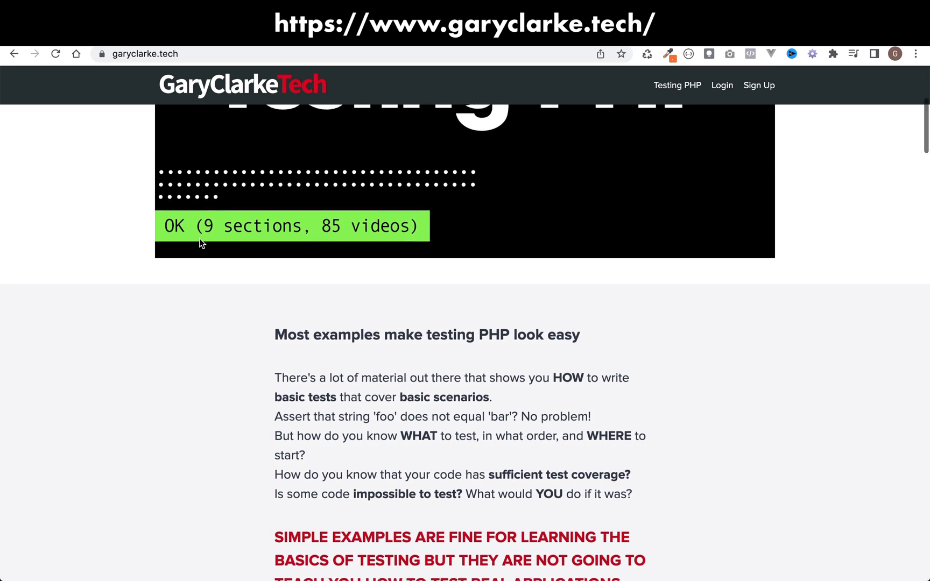